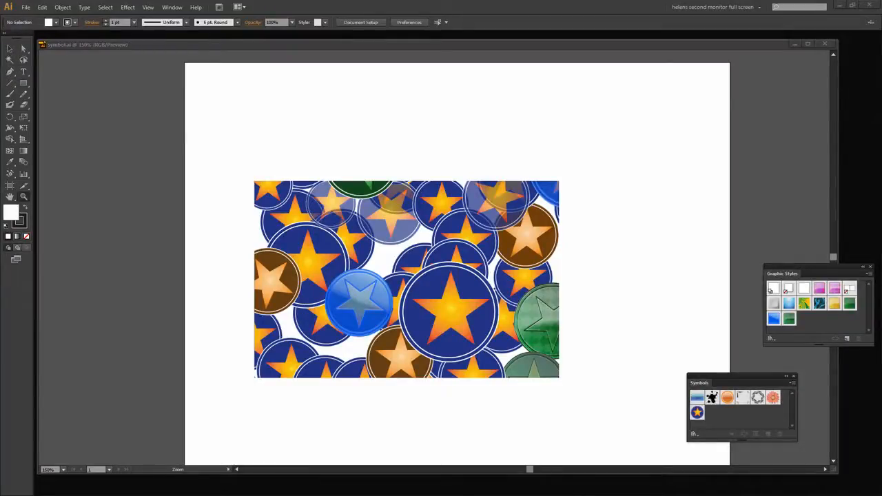
mouse_move(465, 266)
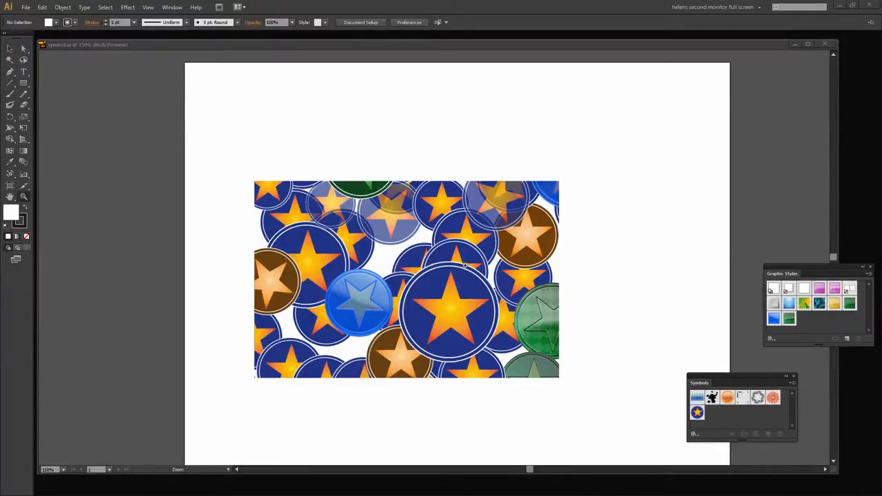
mouse_move(429, 363)
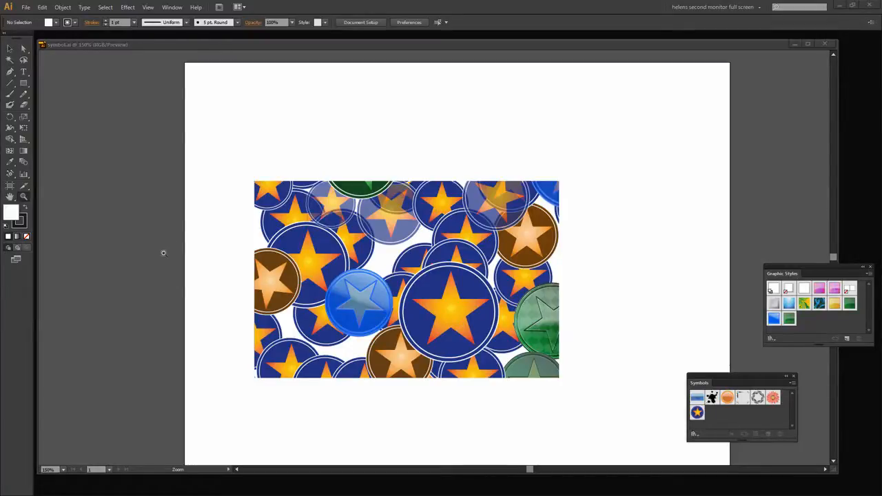
mouse_move(322, 210)
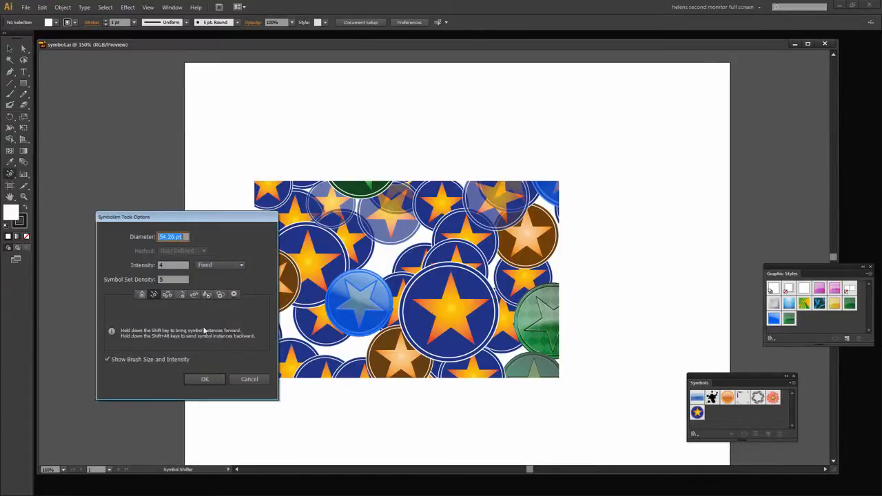
- Dismiss the symbol tool settings and replace the star example with a blank document
left_click(204, 379)
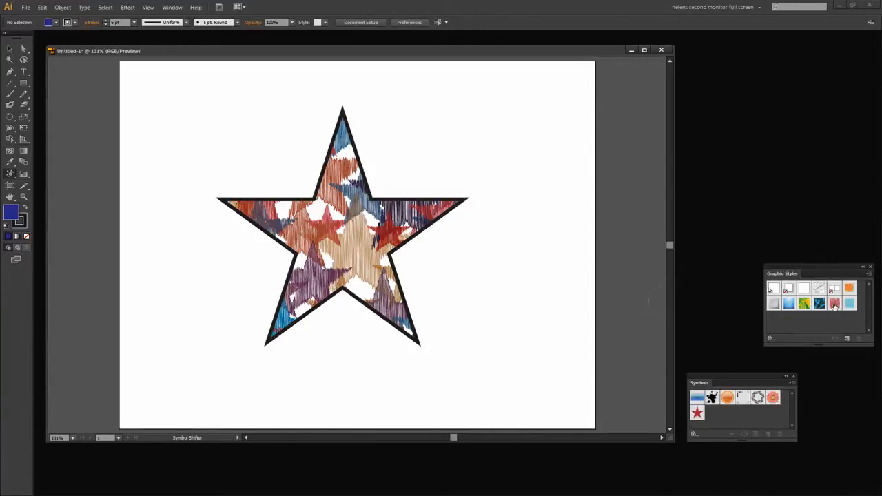
mouse_move(835, 304)
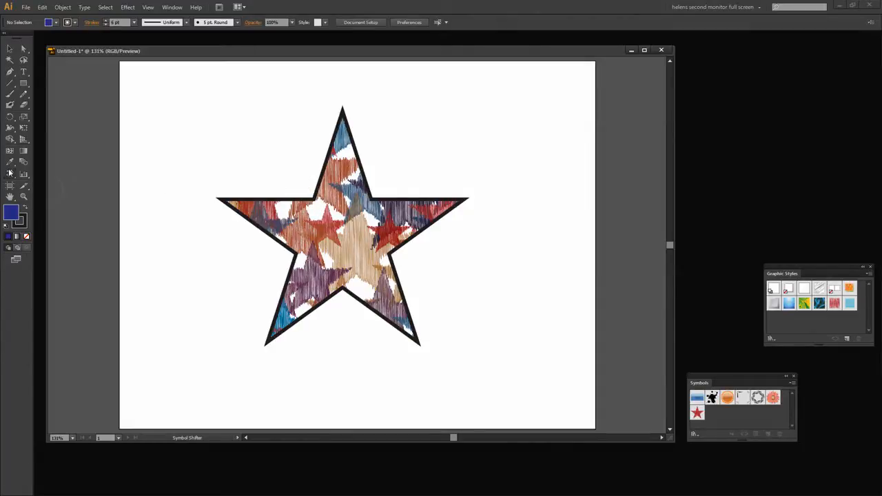
mouse_move(177, 250)
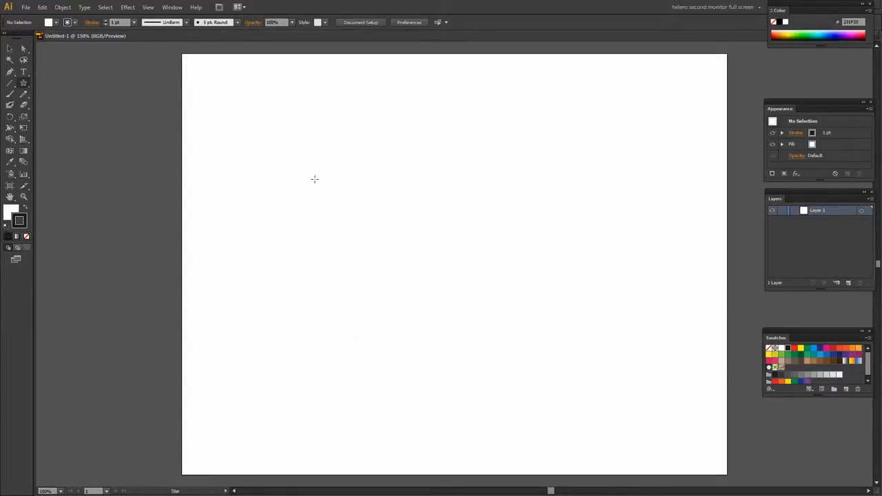
- Draw a small, upright five-pointed star near the upper left of the page
left_click_drag(315, 179, 345, 207)
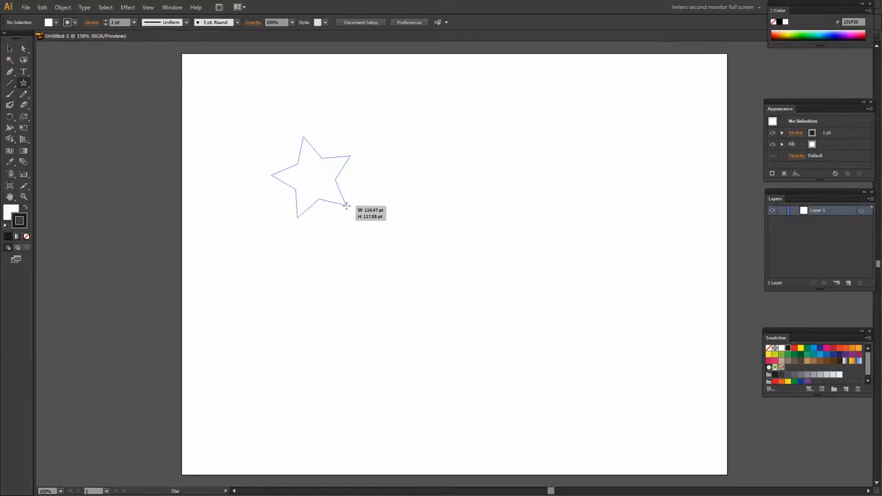
left_click_drag(348, 206, 332, 188)
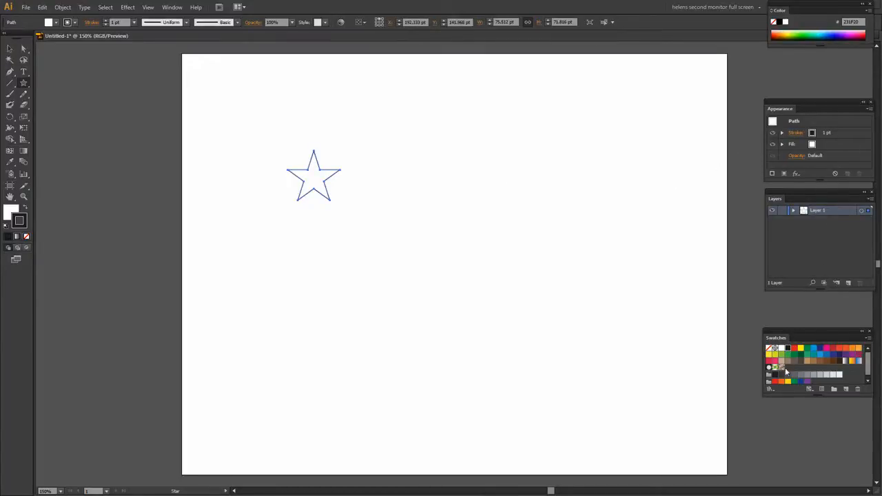
mouse_move(855, 361)
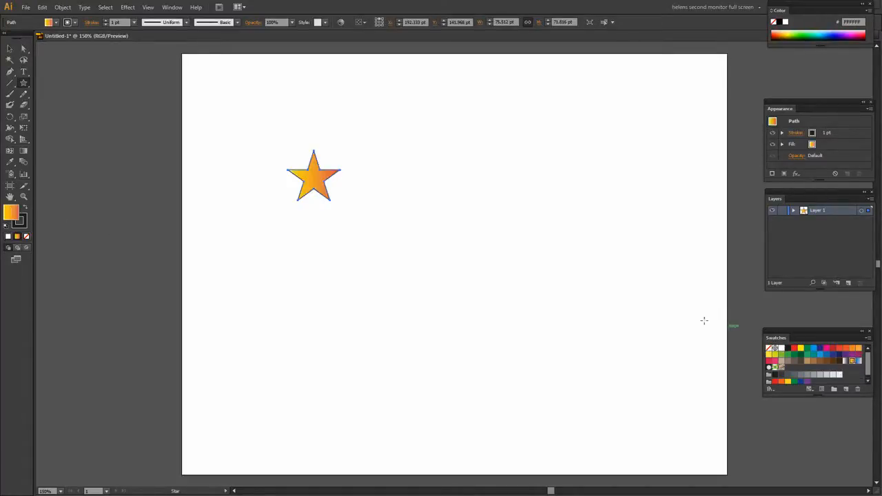
mouse_move(23, 151)
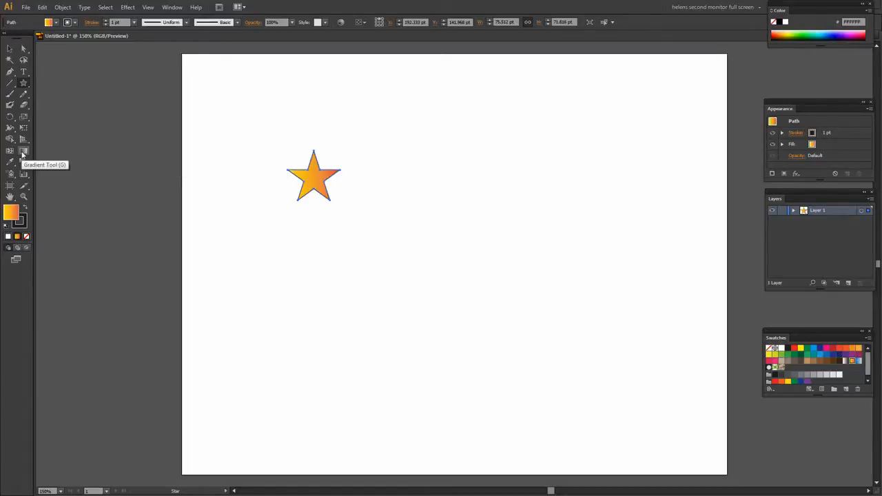
- Fill the star with a radial yellow-to-orange gradient
left_click(23, 162)
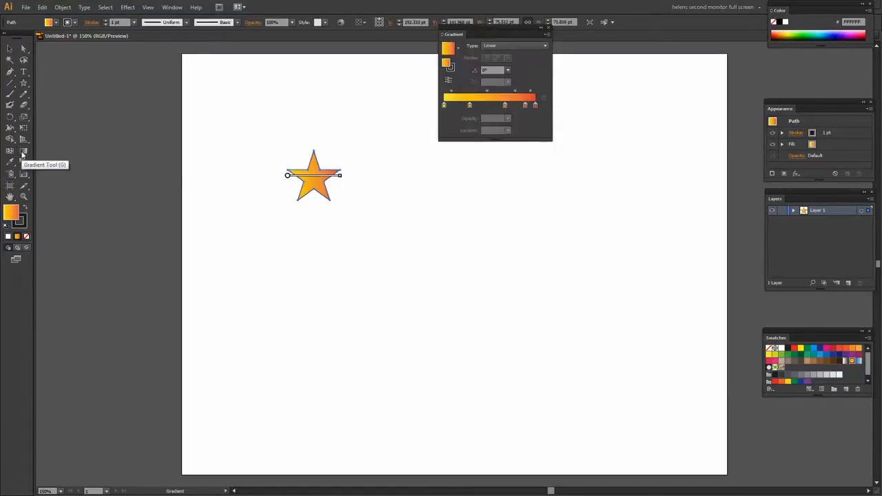
mouse_move(508, 47)
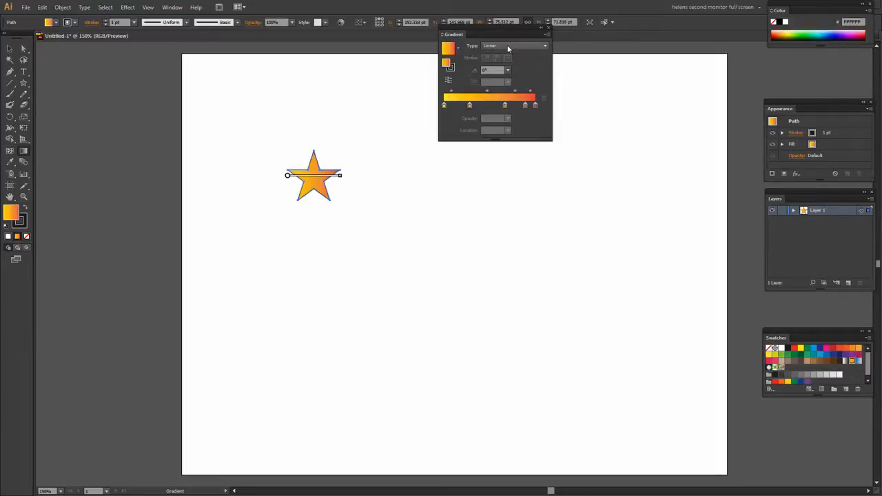
left_click(515, 45)
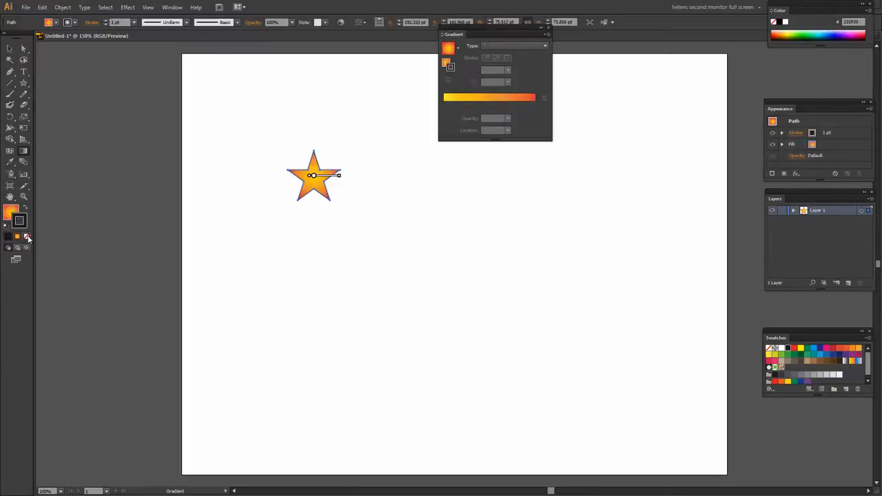
mouse_move(28, 238)
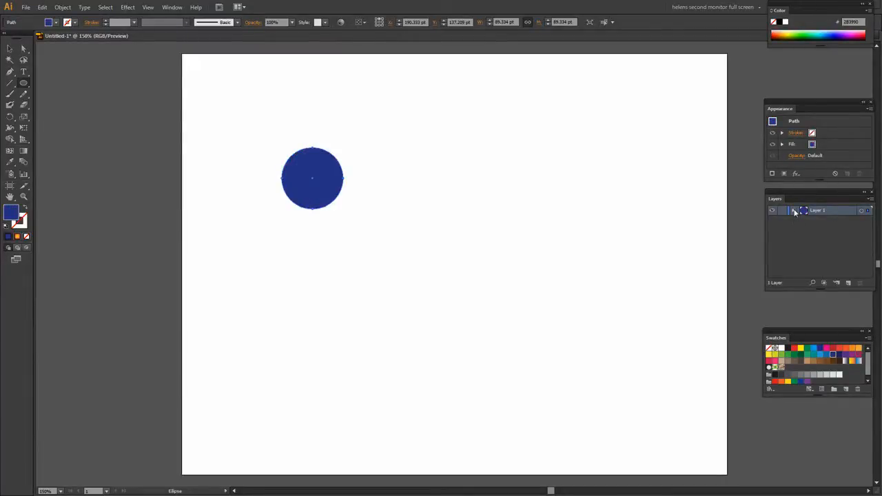
- Show the layer's separate paths and give the blue circle behind the star a white outline
left_click(793, 211)
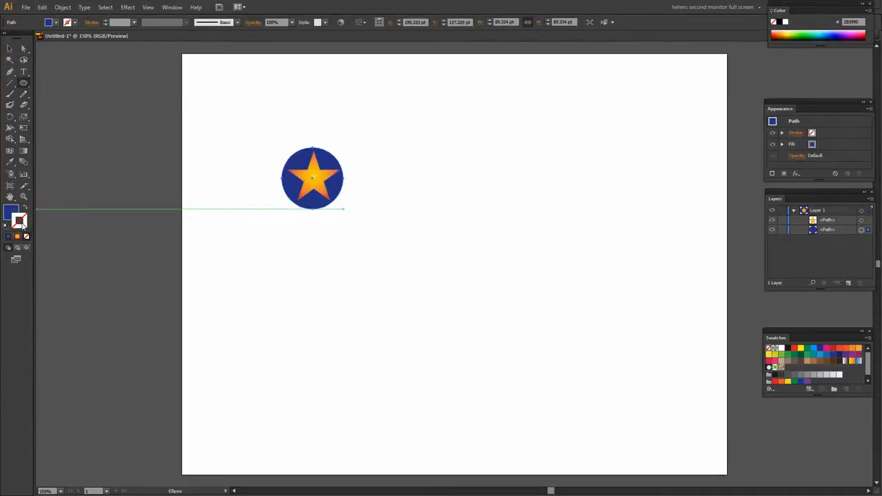
left_click(18, 220)
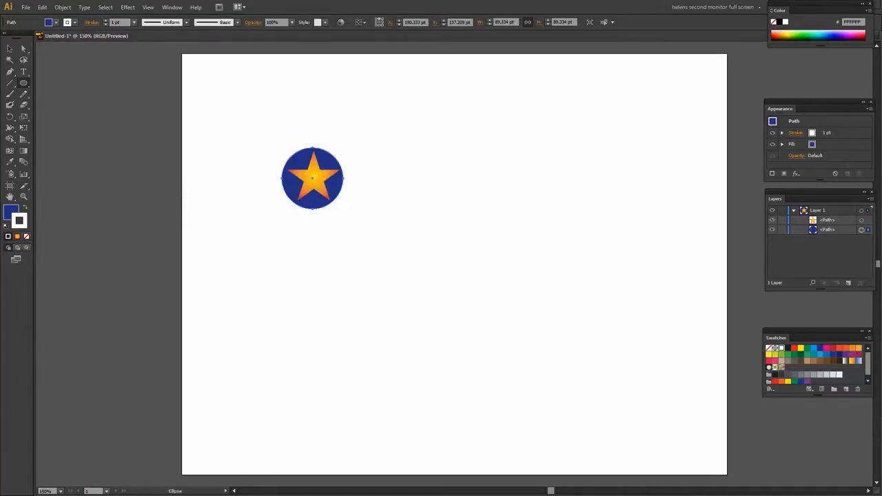
- Paste a copy of the blue circle in back, enlarge it slightly, then deselect
left_click(312, 178)
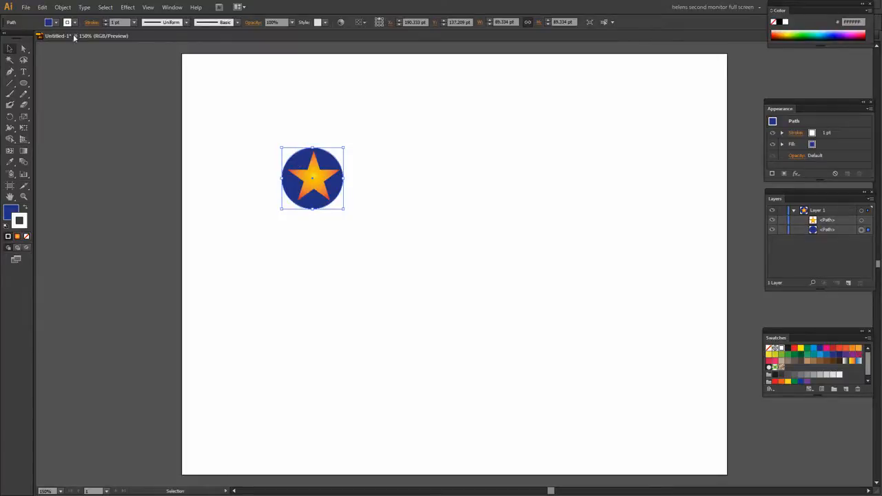
left_click(42, 7)
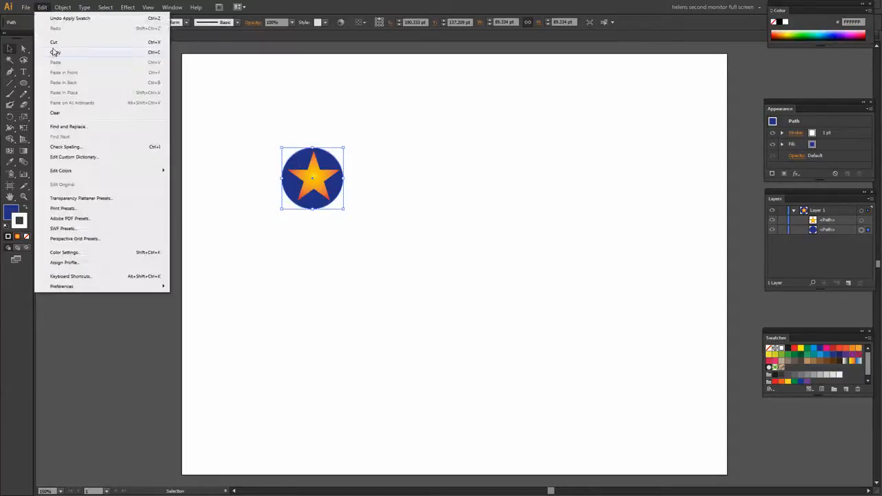
mouse_move(63, 73)
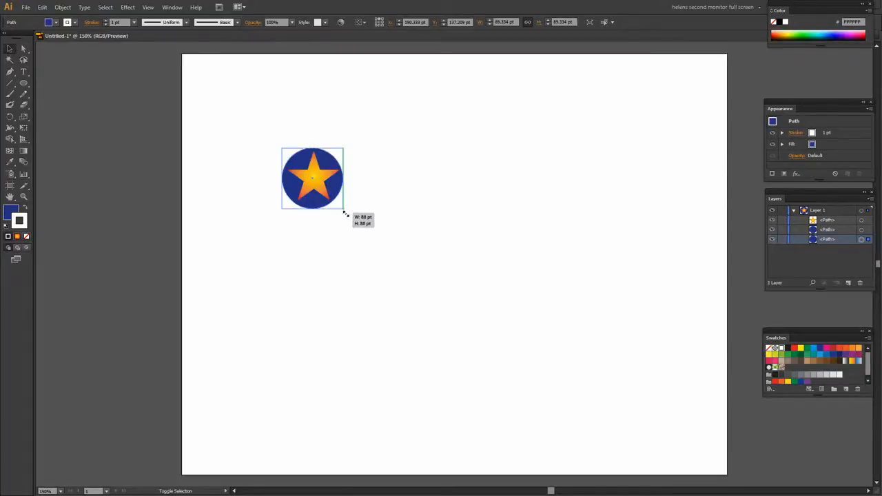
left_click_drag(348, 211, 349, 218)
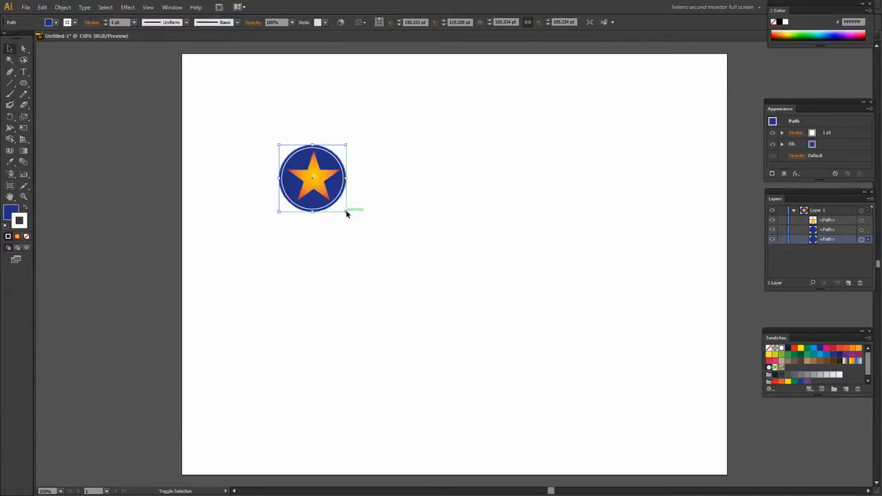
left_click(394, 232)
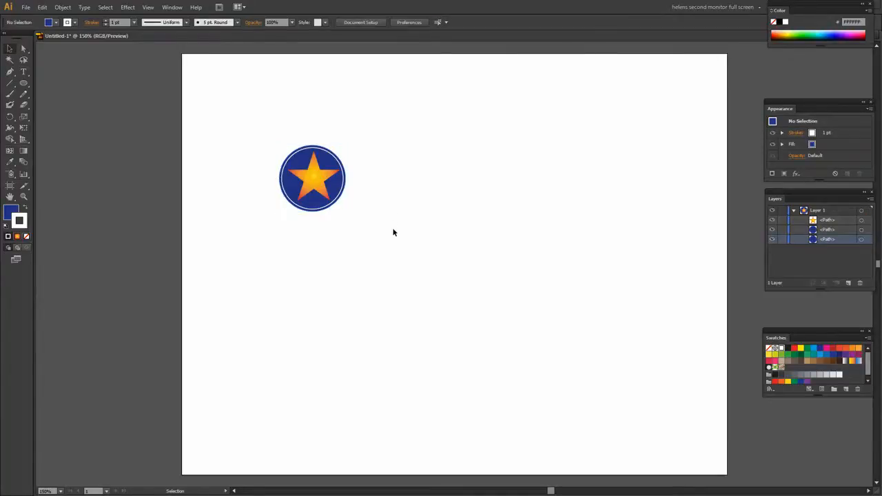
mouse_move(361, 245)
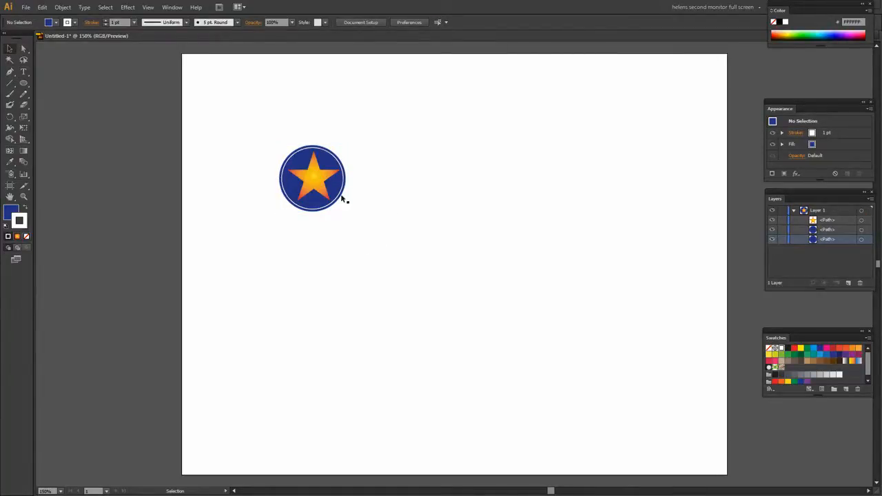
- Open the Symbols panel and drag the star badge in as a Graphic-type symbol
left_click(173, 7)
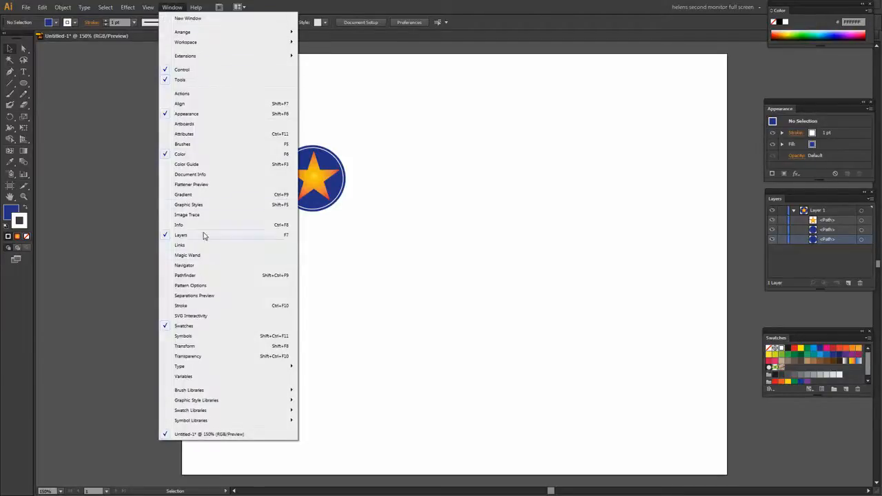
left_click(183, 336)
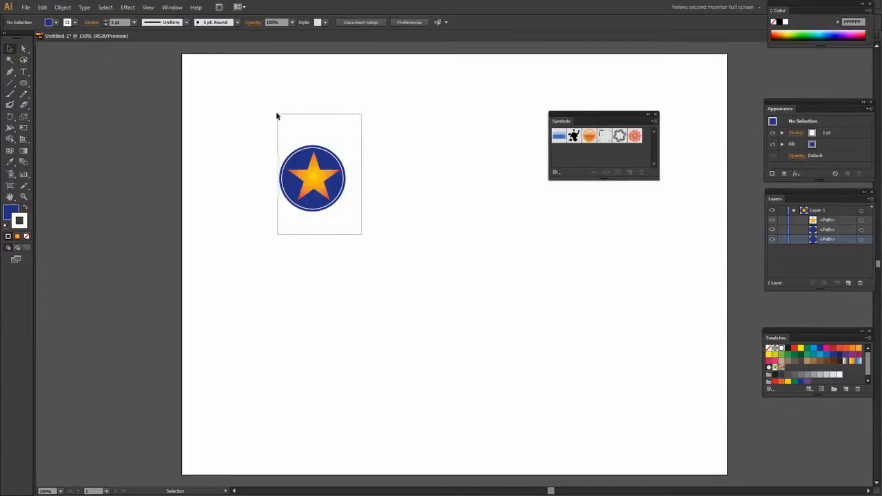
left_click(312, 177)
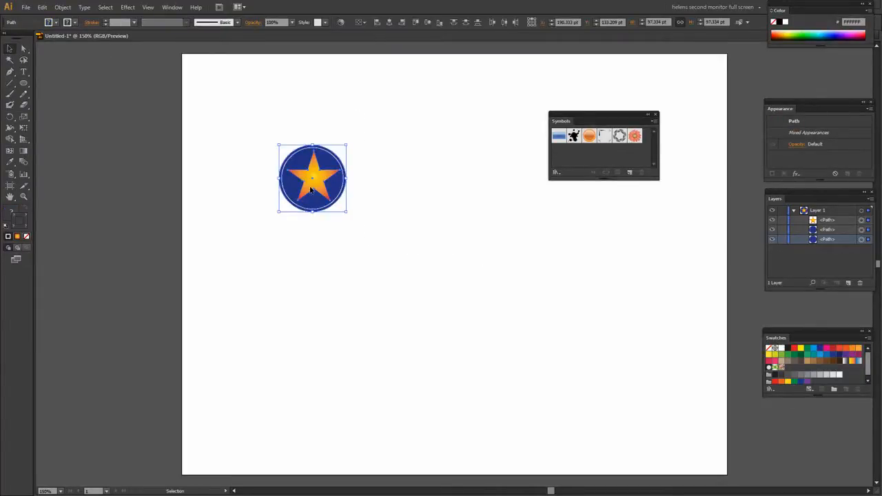
left_click_drag(312, 178, 551, 172)
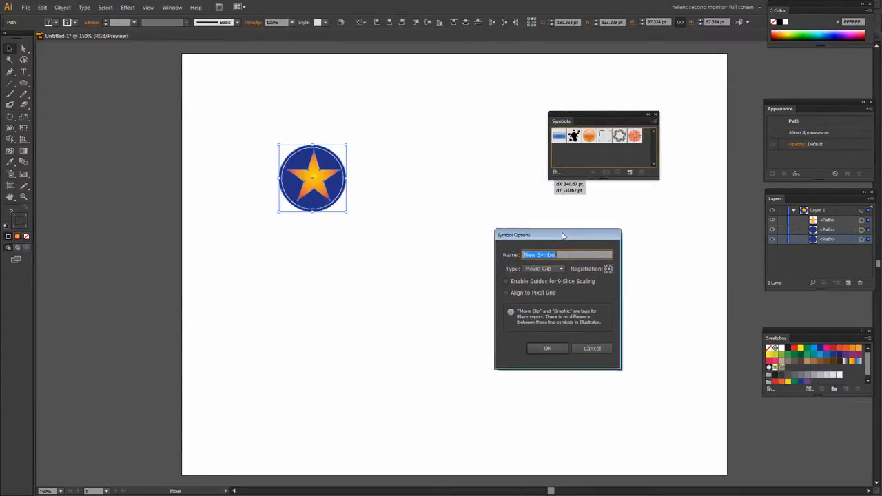
mouse_move(539, 273)
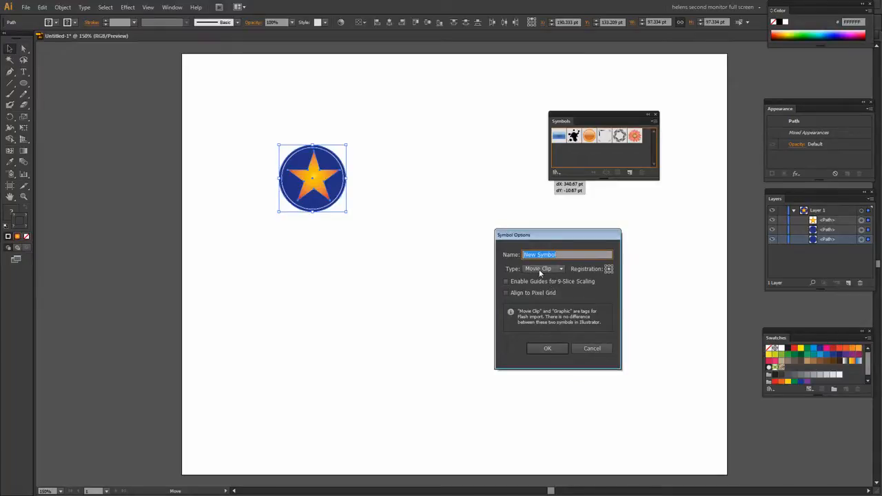
left_click(543, 269)
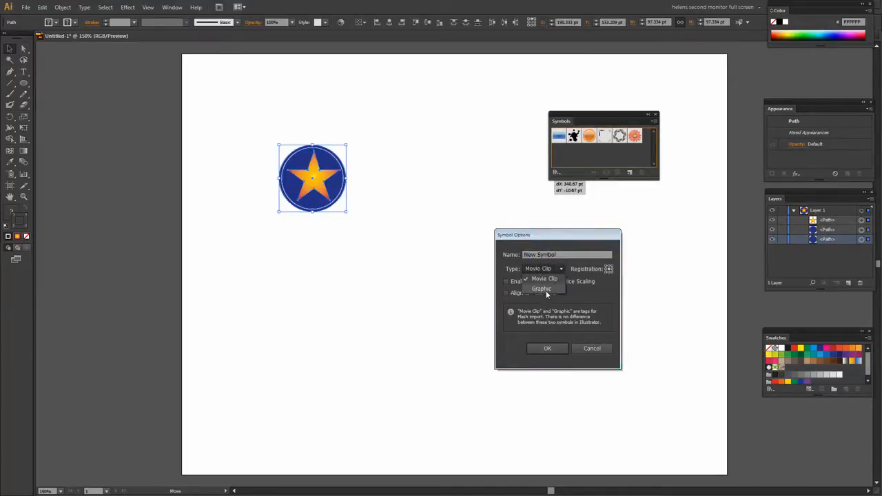
left_click(542, 288)
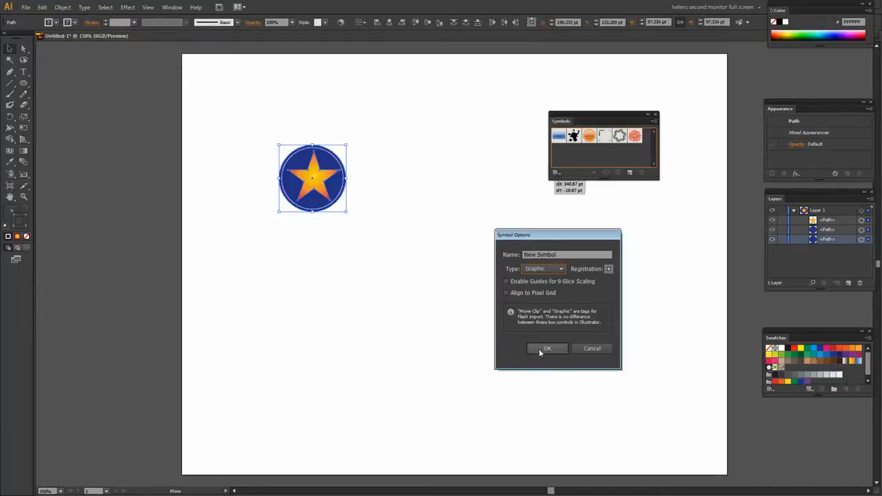
left_click(547, 348)
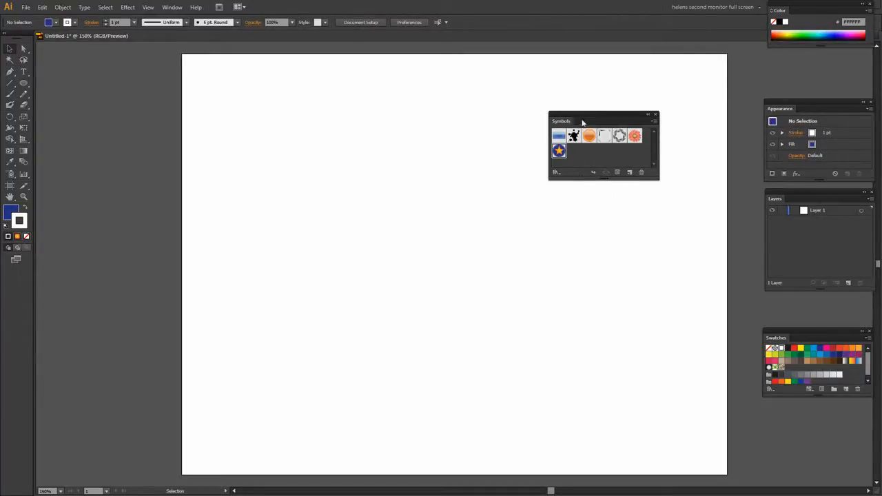
- Set Symbol Sprayer options to 200 pt diameter, intensity 8 and symbol set density 4
left_click_drag(561, 121, 643, 197)
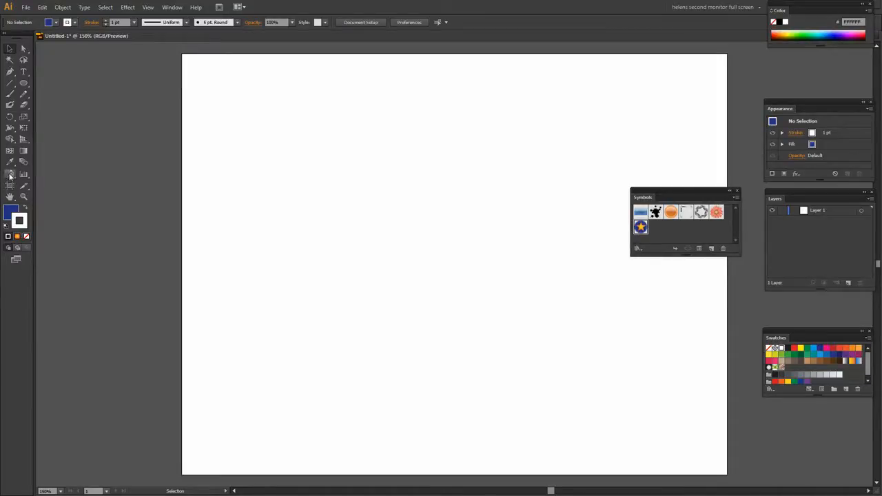
mouse_move(11, 175)
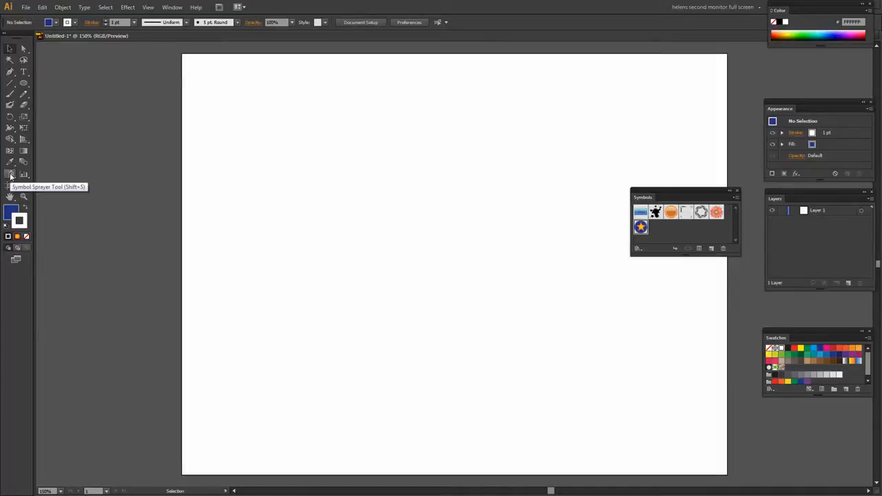
left_click(10, 175)
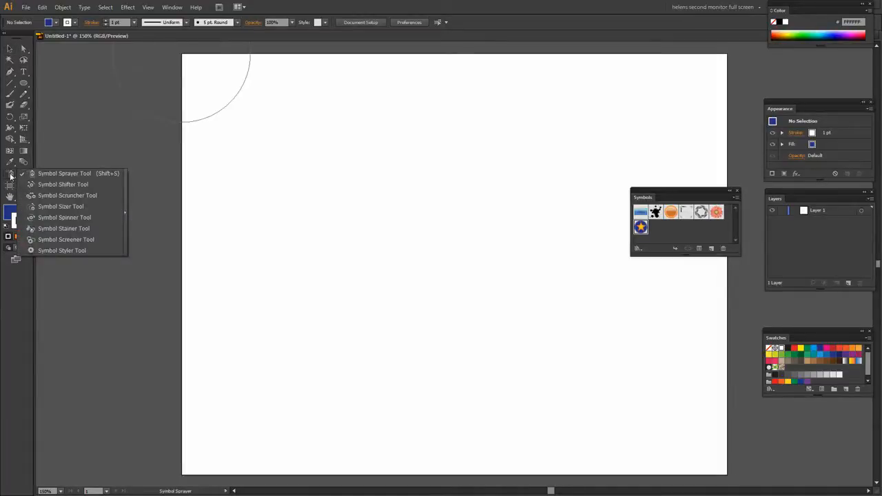
double_click(10, 173)
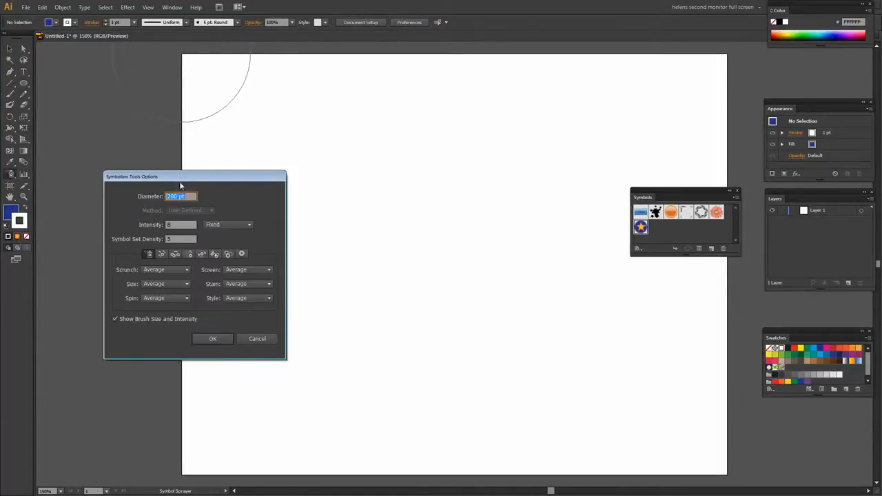
left_click_drag(181, 176, 186, 217)
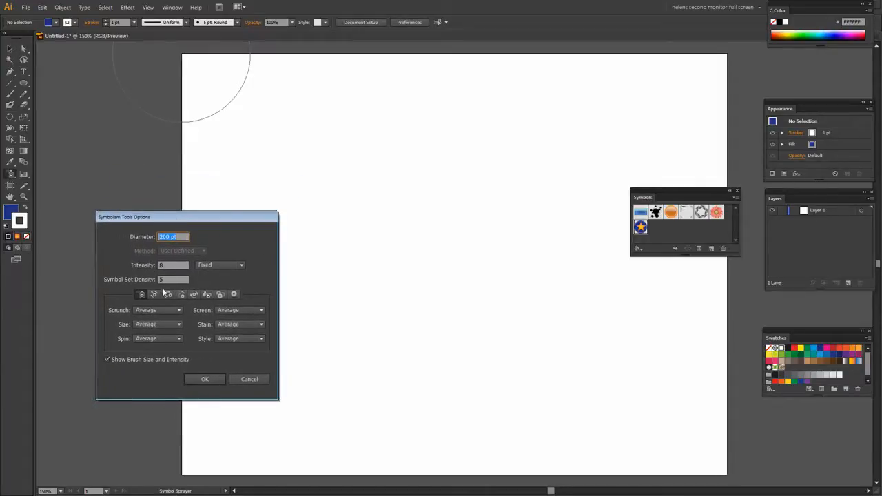
mouse_move(166, 294)
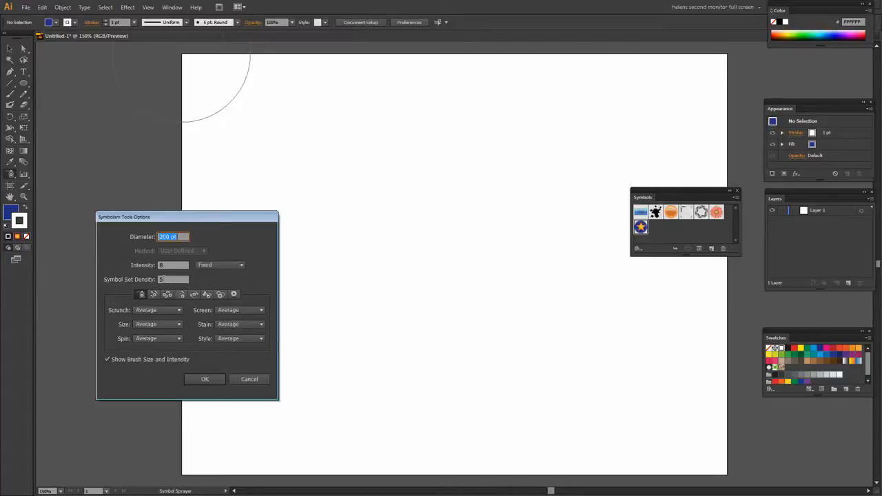
mouse_move(150, 263)
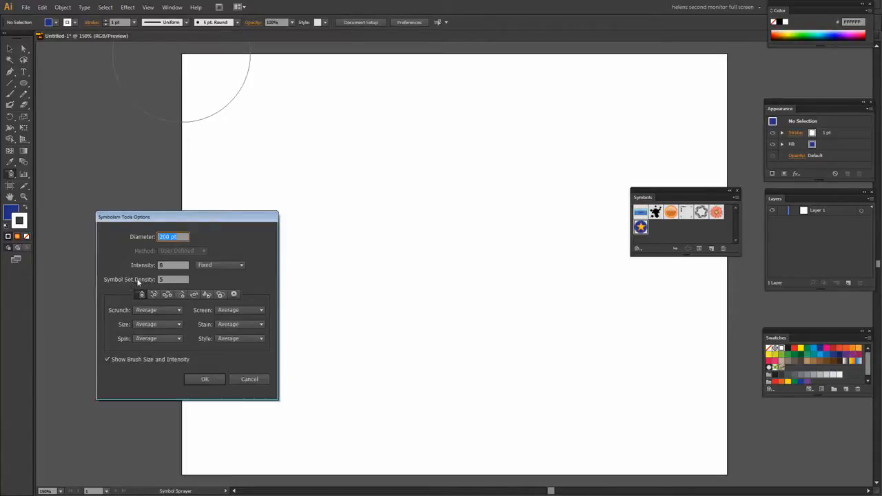
mouse_move(460, 372)
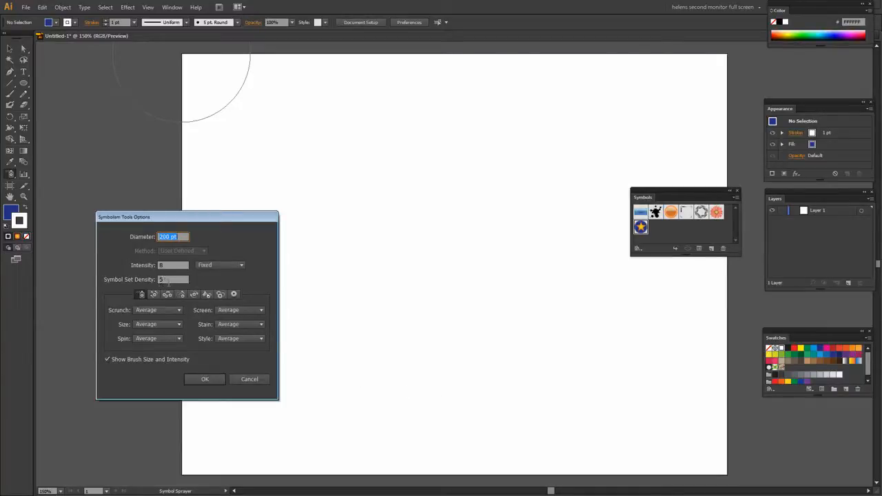
mouse_move(153, 291)
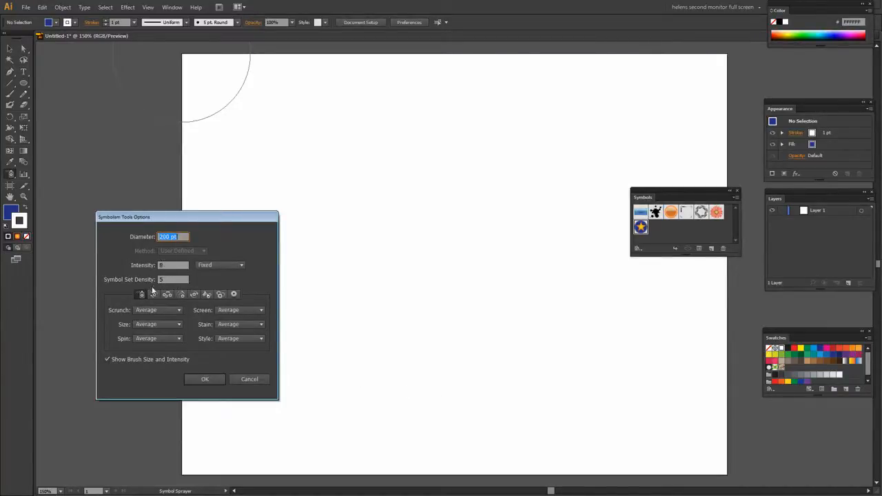
mouse_move(193, 292)
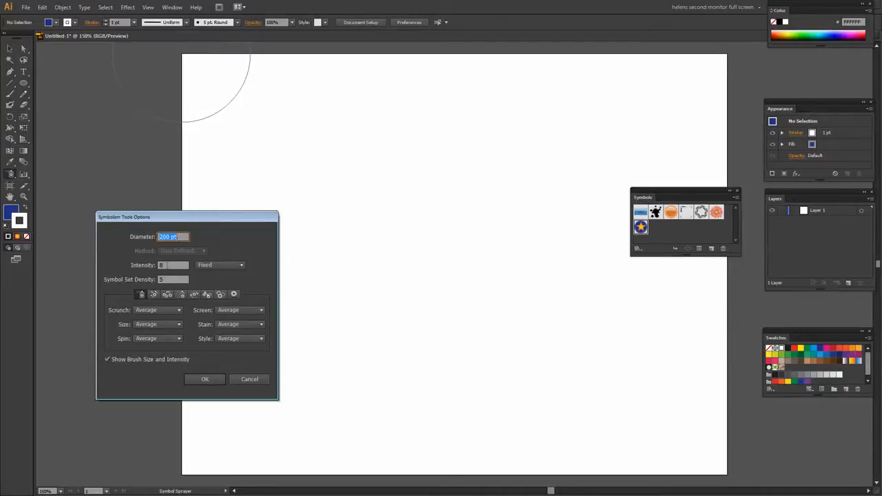
left_click(172, 279)
type("4")
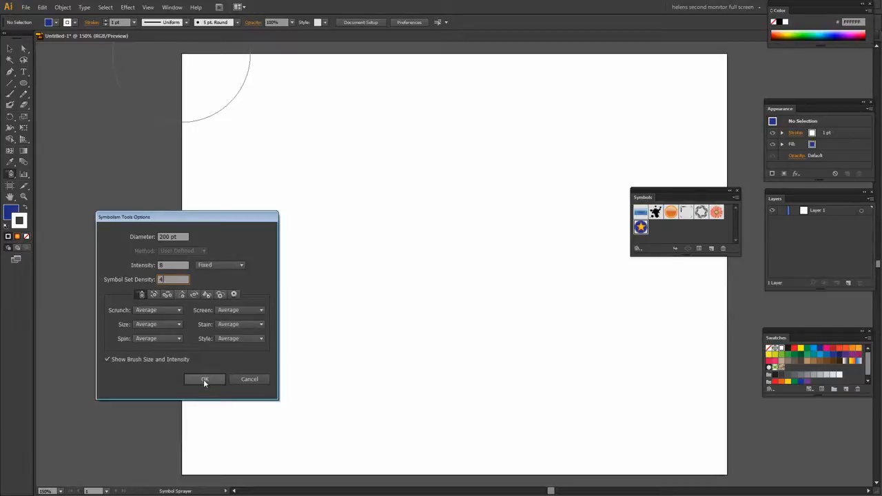
left_click(204, 379)
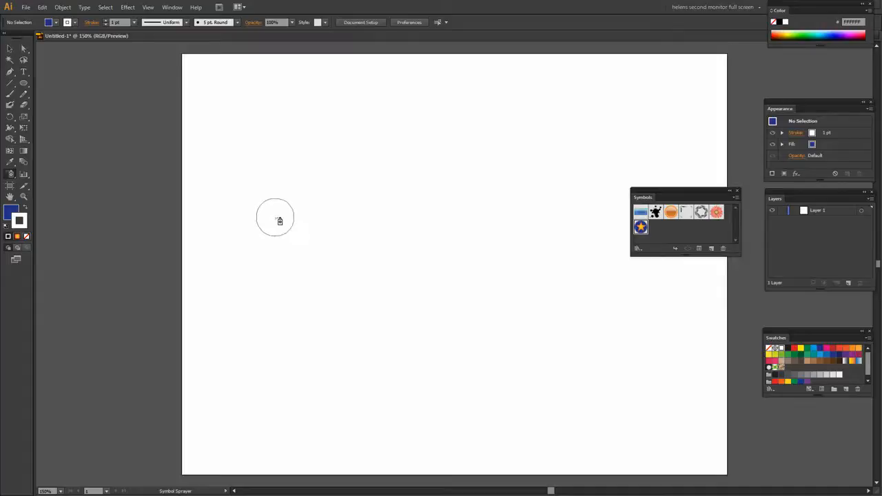
mouse_move(280, 234)
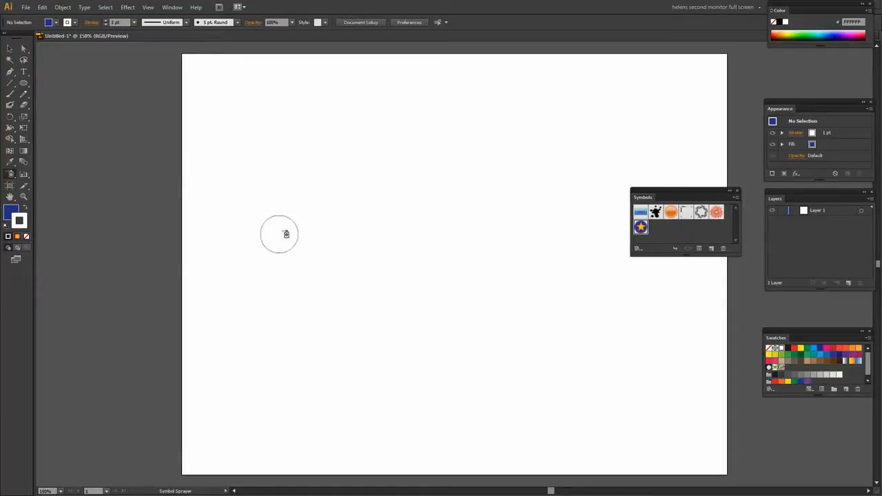
- Spray star instances across the left, middle and remaining areas of the page
left_click_drag(279, 234, 345, 348)
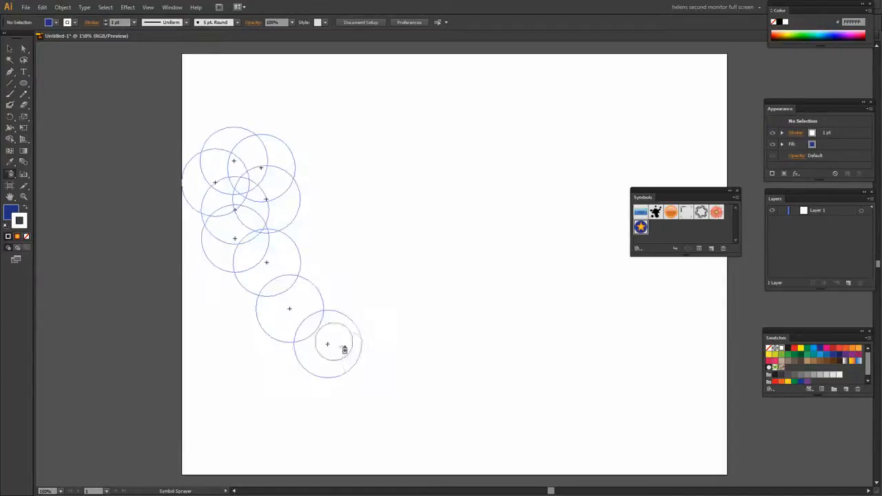
left_click_drag(327, 344, 459, 301)
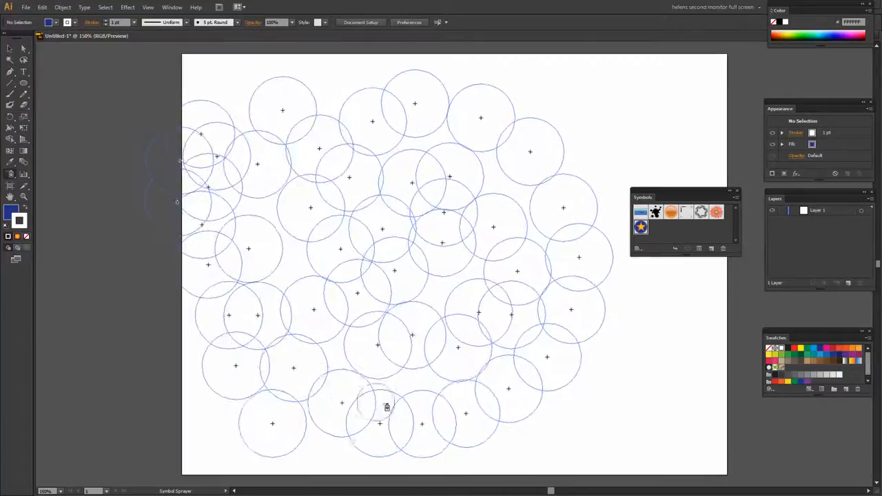
left_click_drag(386, 406, 465, 315)
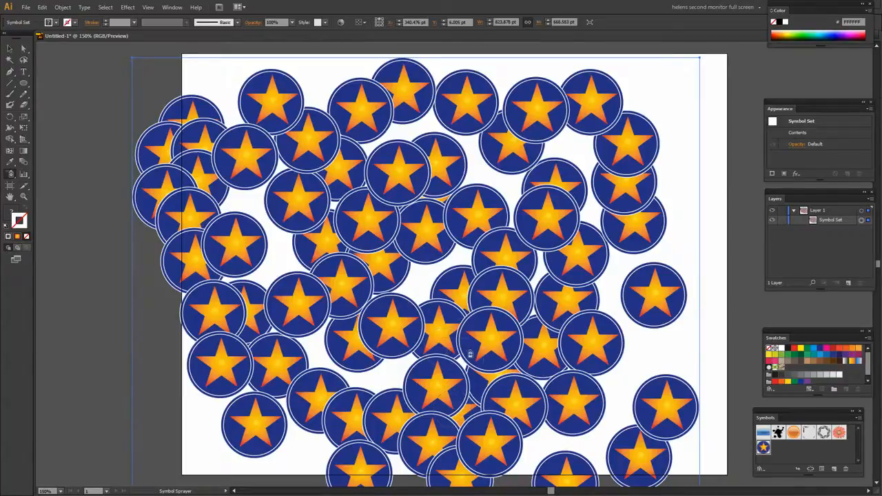
mouse_move(10, 176)
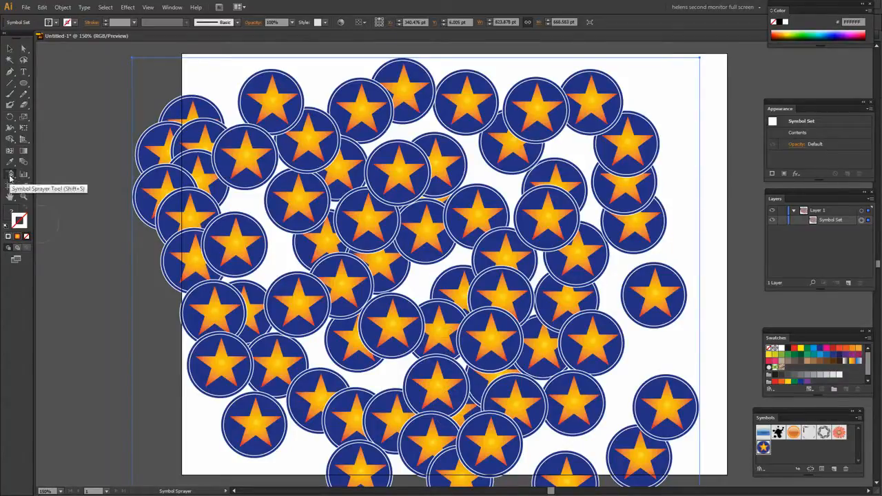
- Change Symbol Sprayer options to 54.26 pt diameter, intensity 4 and density 5
double_click(10, 174)
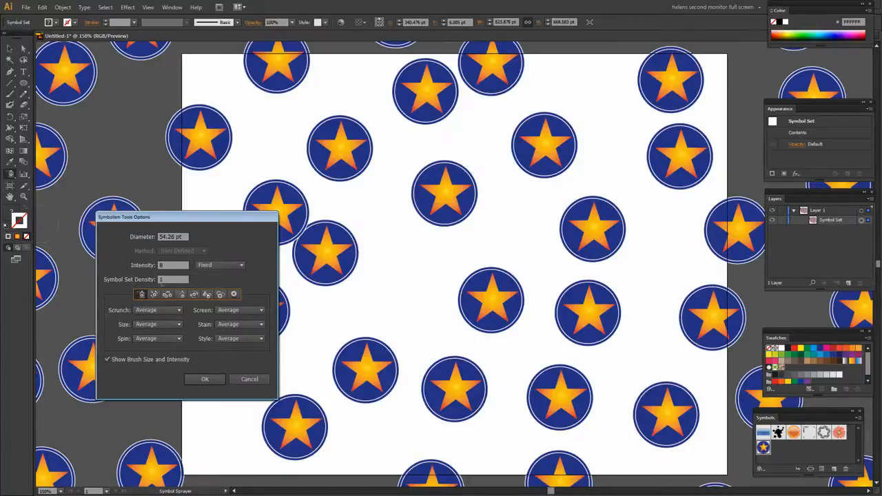
left_click(173, 279)
type("5")
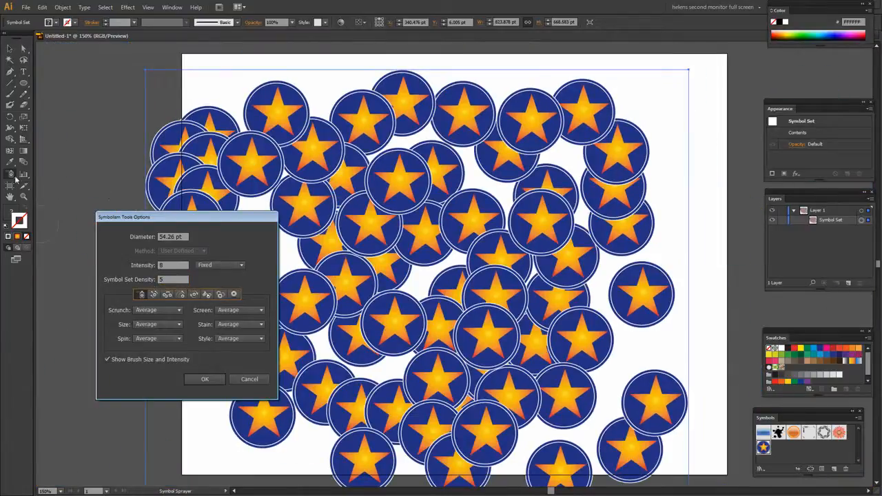
mouse_move(417, 316)
type("4")
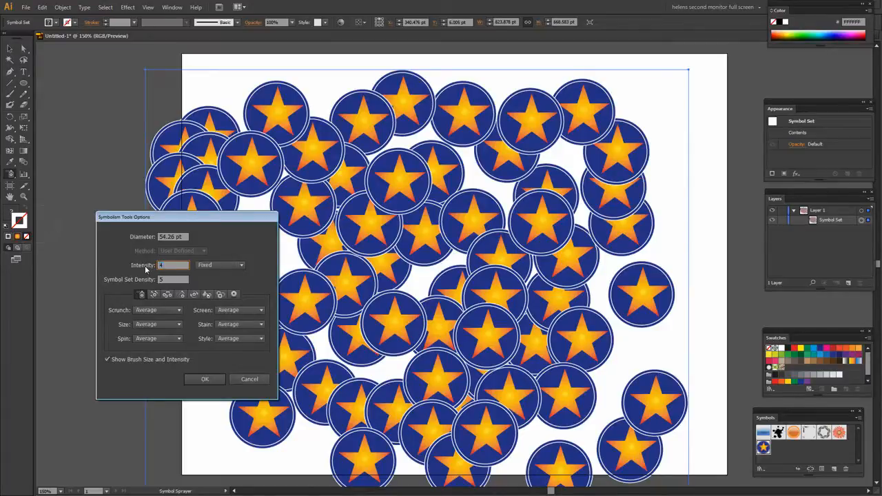
mouse_move(204, 380)
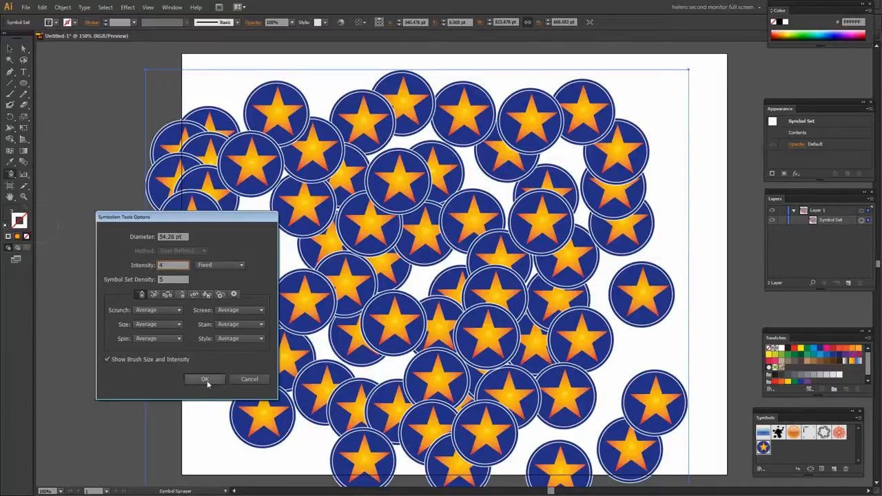
left_click(205, 379)
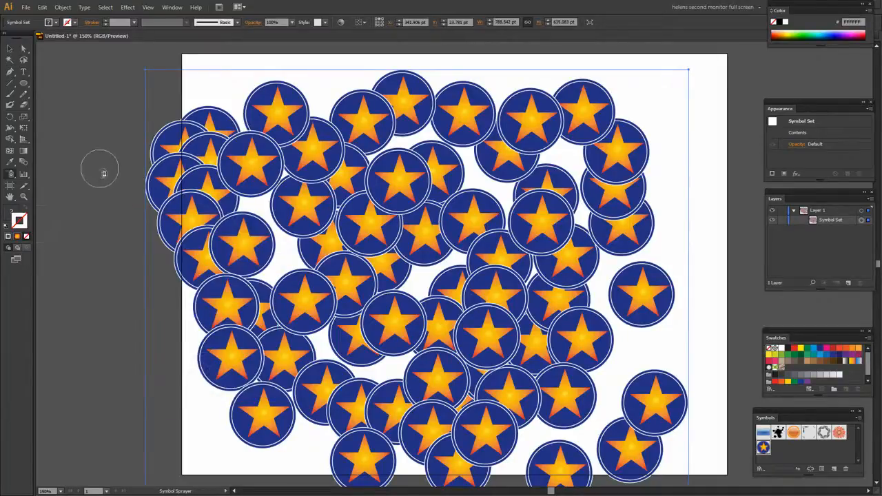
- Switch to the Symbol Shifter tool to nudge star instances into new positions
left_click(9, 173)
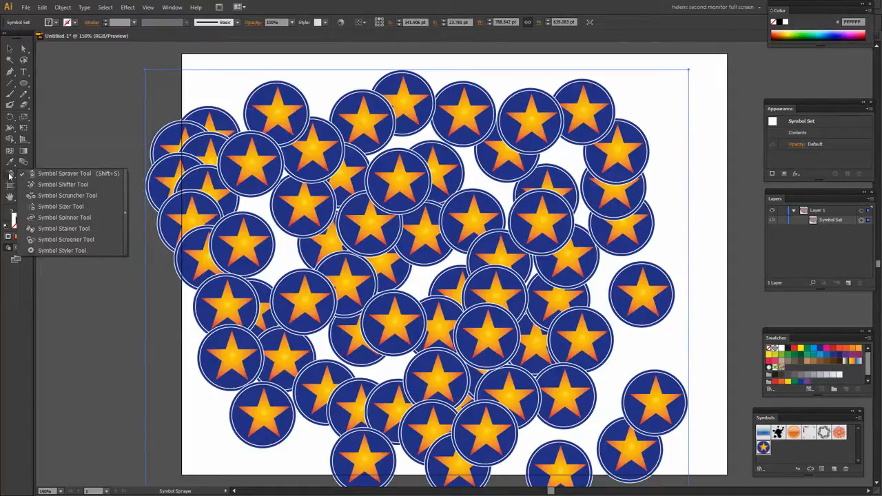
mouse_move(63, 185)
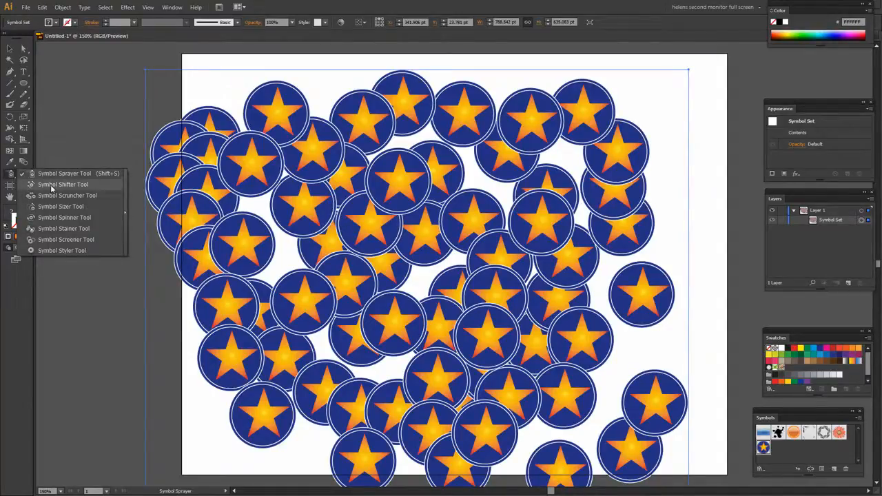
left_click(63, 184)
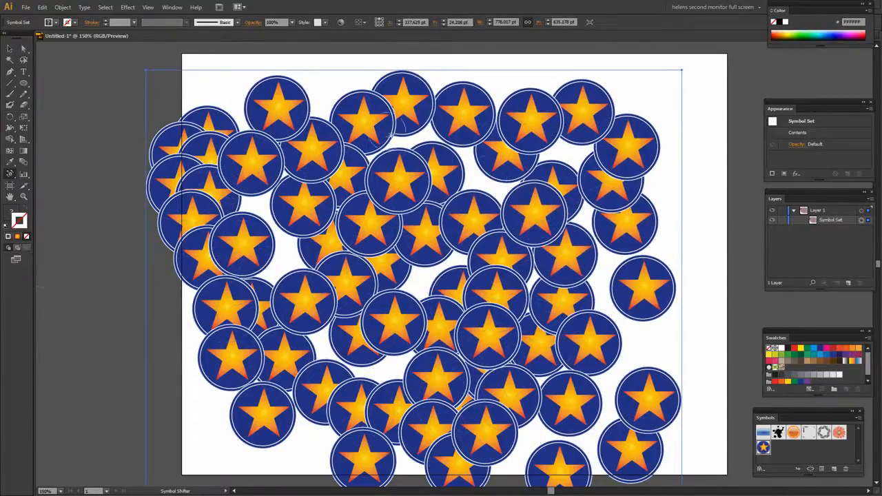
left_click(19, 173)
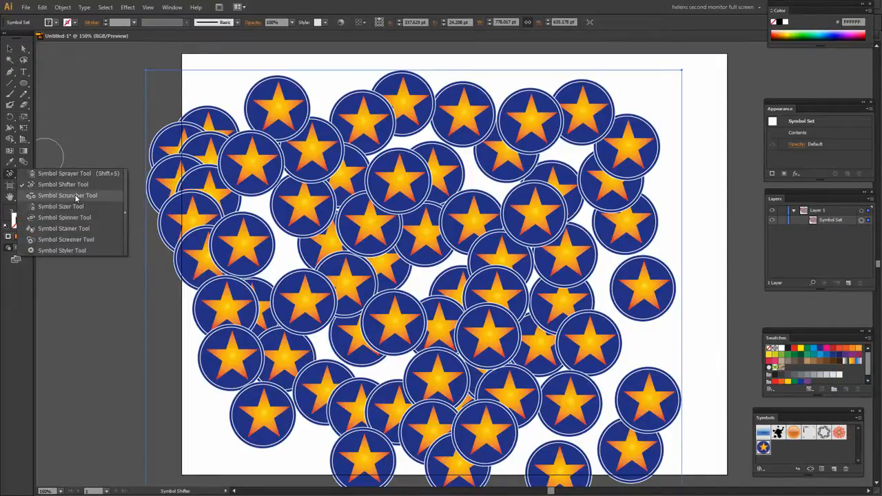
- Switch to the Symbol Sizer Tool to enlarge and shrink star instances
left_click(68, 196)
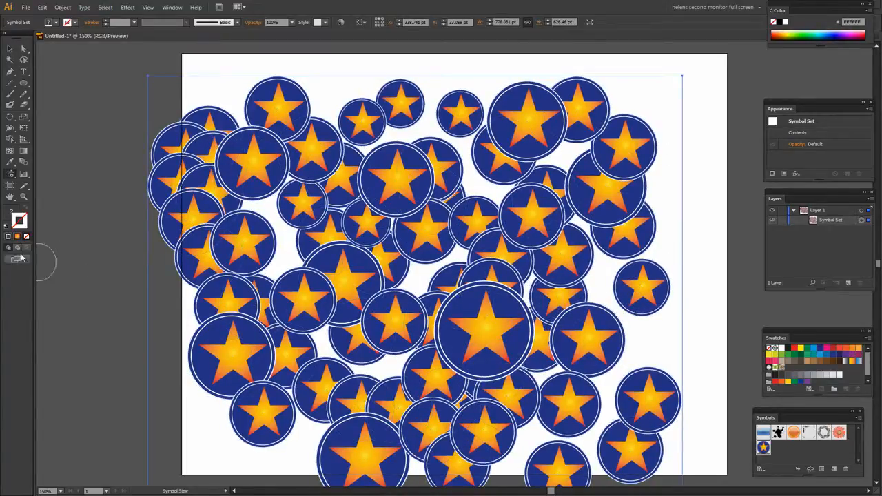
- Pick the Symbol Spinner Tool from the symbol tools flyout to rotate instances
left_click(11, 162)
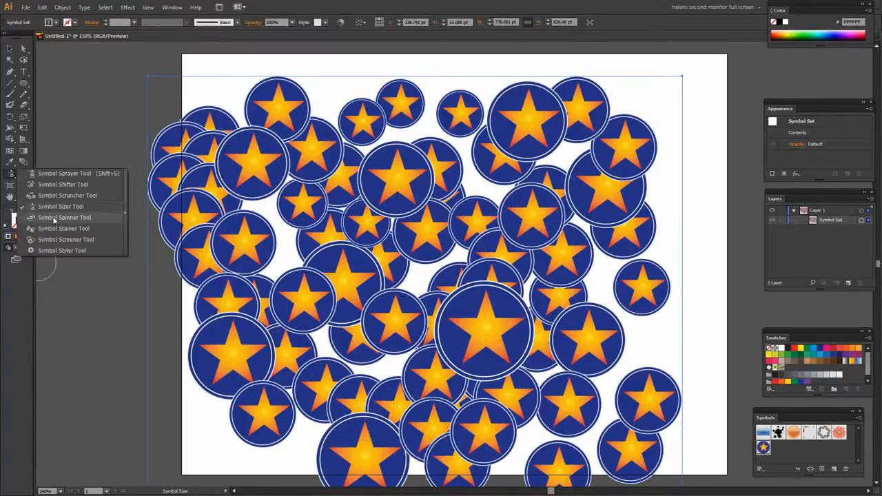
left_click(63, 217)
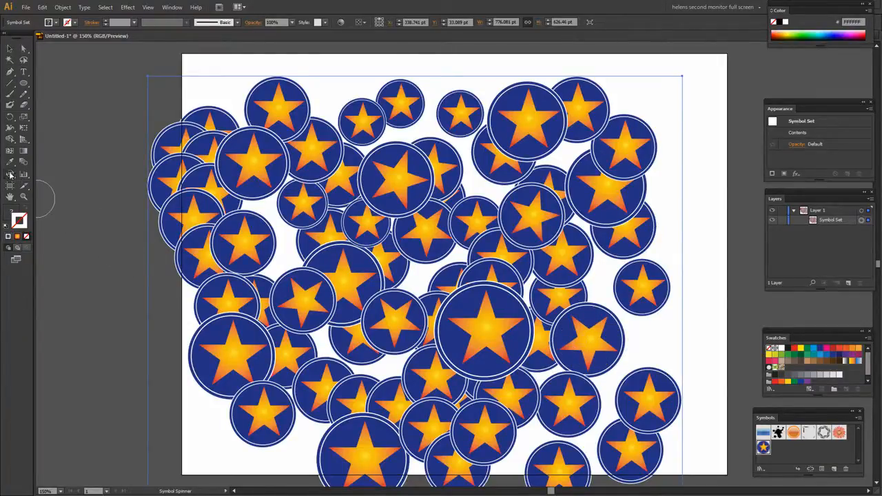
- Stain star instances green, pink and orange with the Symbol Stainer Tool
left_click(11, 175)
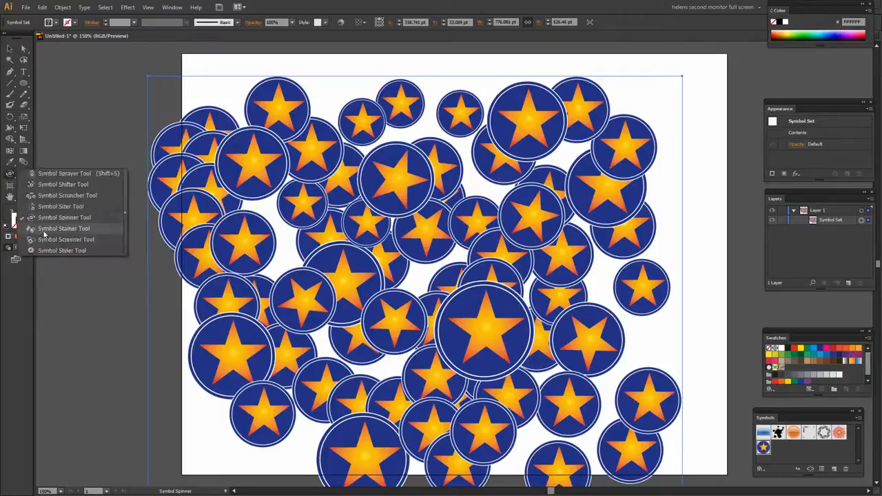
left_click(64, 228)
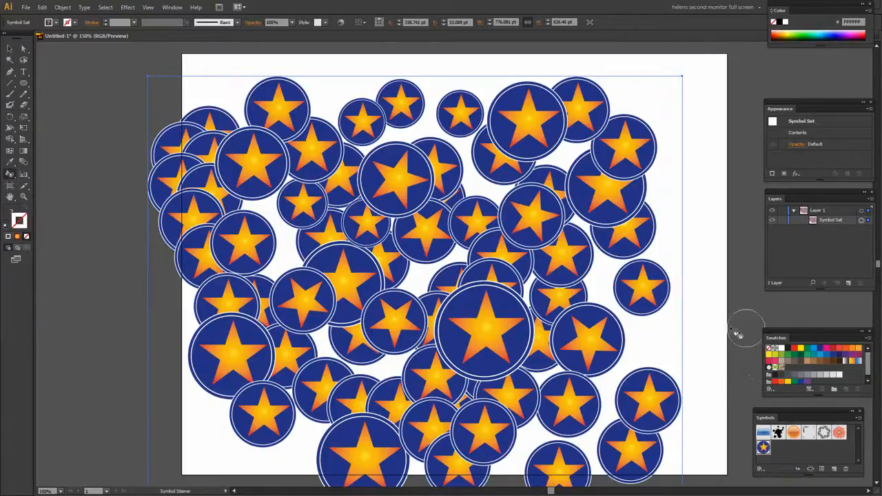
mouse_move(17, 217)
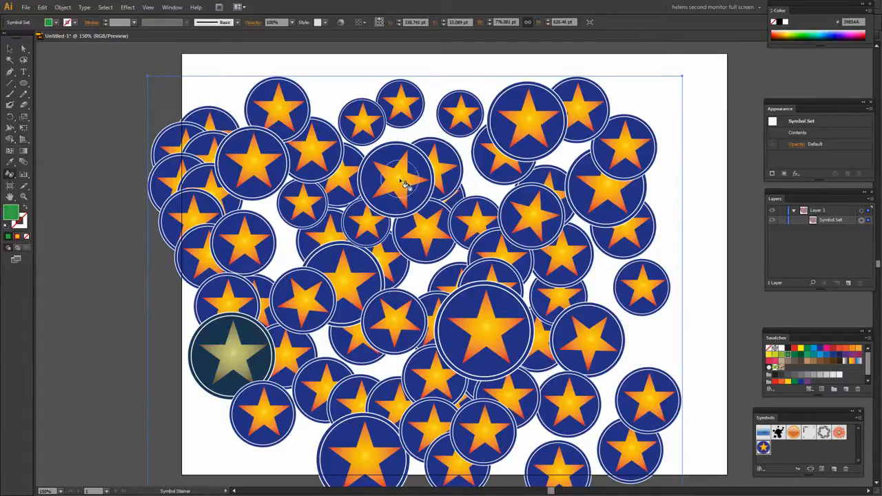
left_click(398, 181)
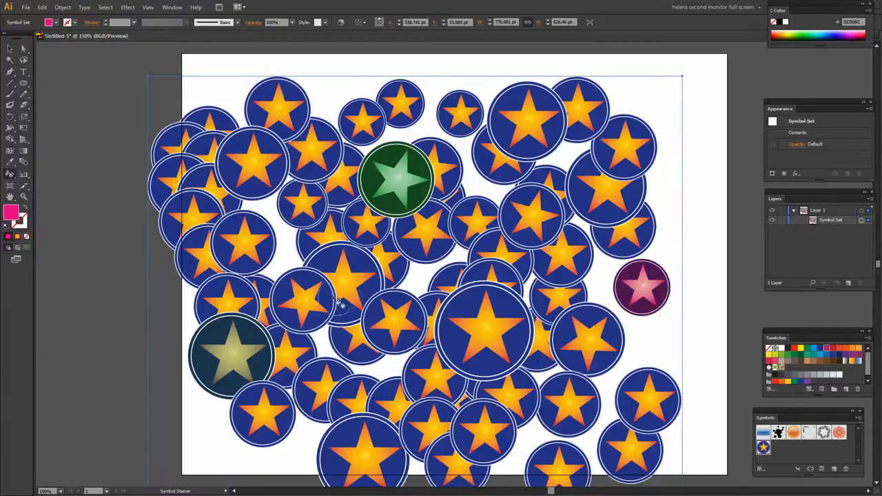
left_click(244, 241)
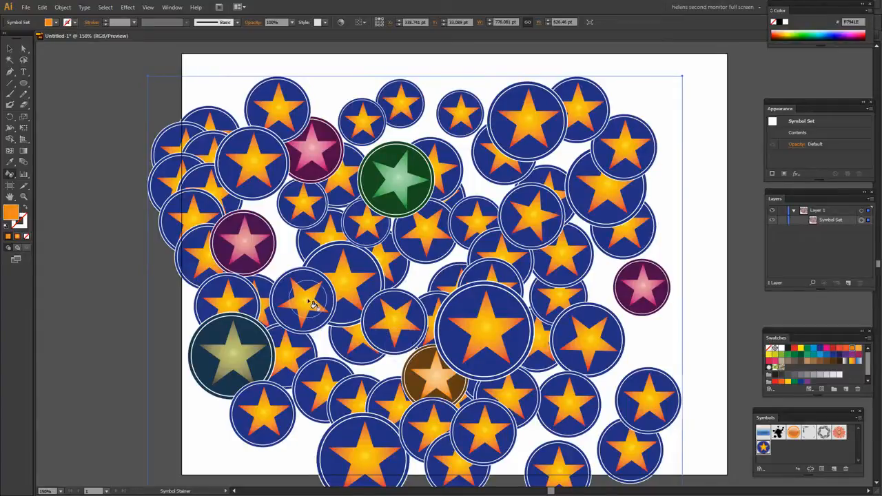
left_click(303, 299)
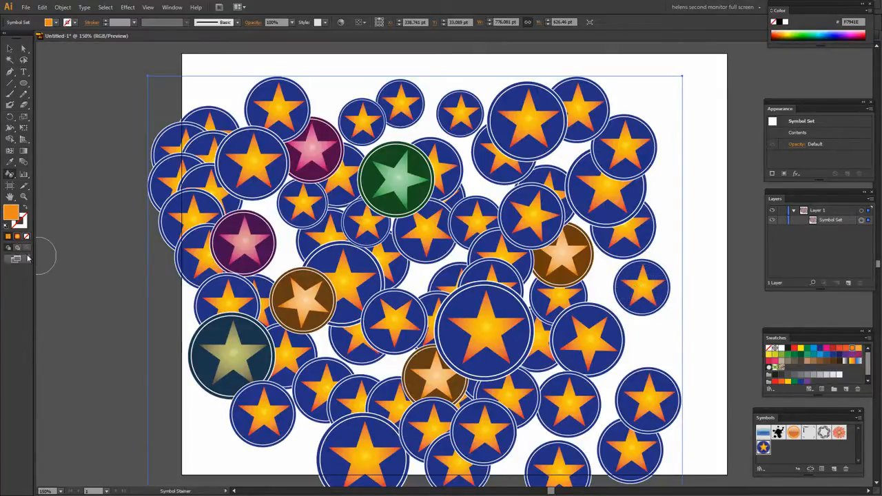
- Pick the Symbol Screener Tool from the flyout to fade instances
left_click(10, 173)
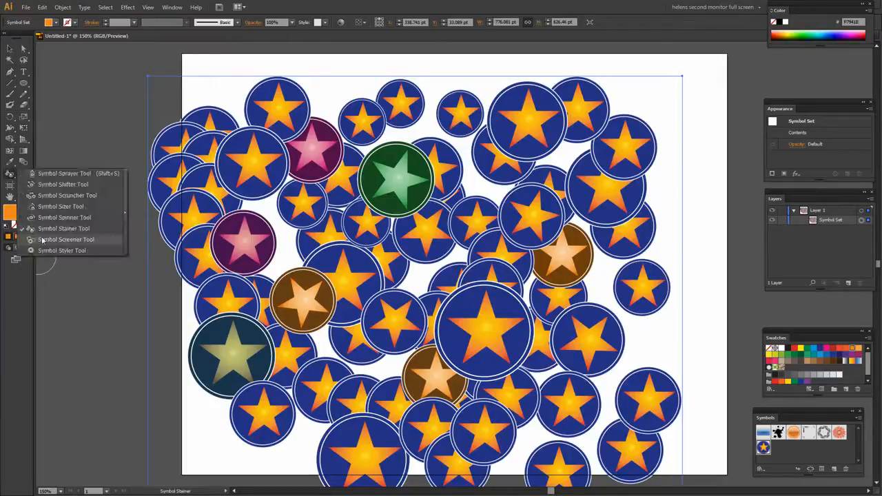
left_click(66, 239)
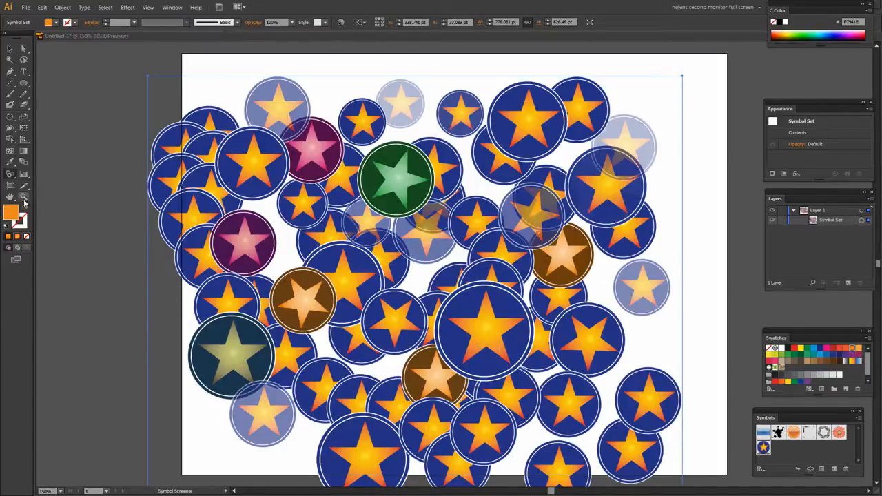
- Select the Symbol Styler Tool and load the Illuminate Styles graphic style library
left_click(10, 162)
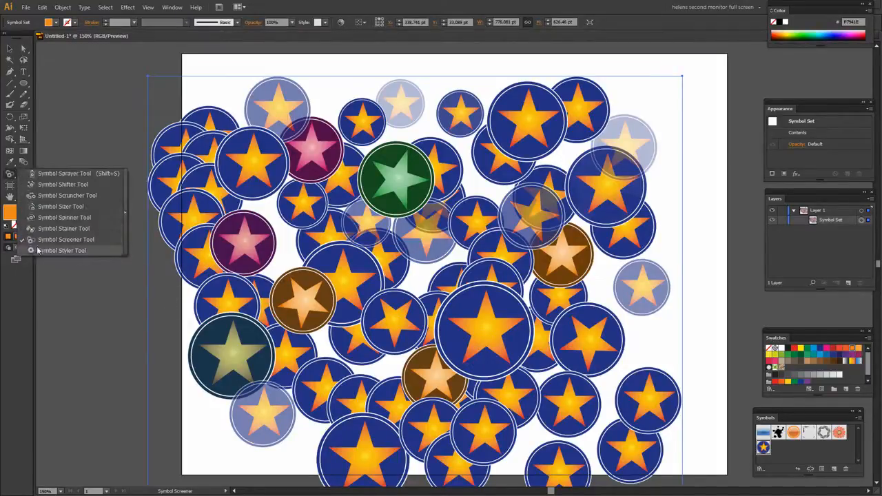
left_click(62, 250)
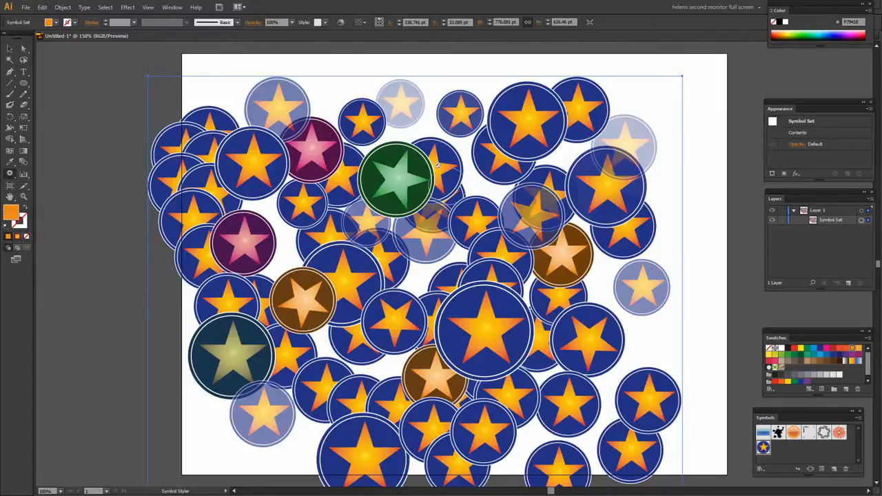
left_click(172, 8)
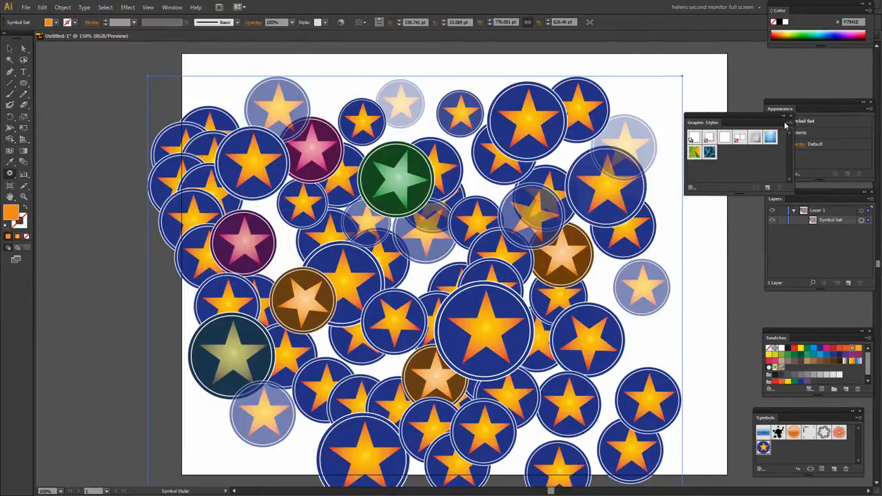
left_click(784, 125)
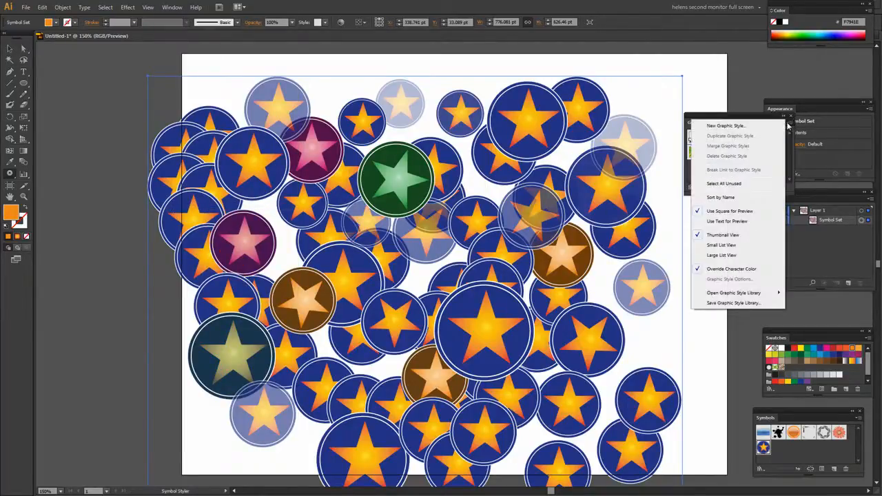
left_click(734, 293)
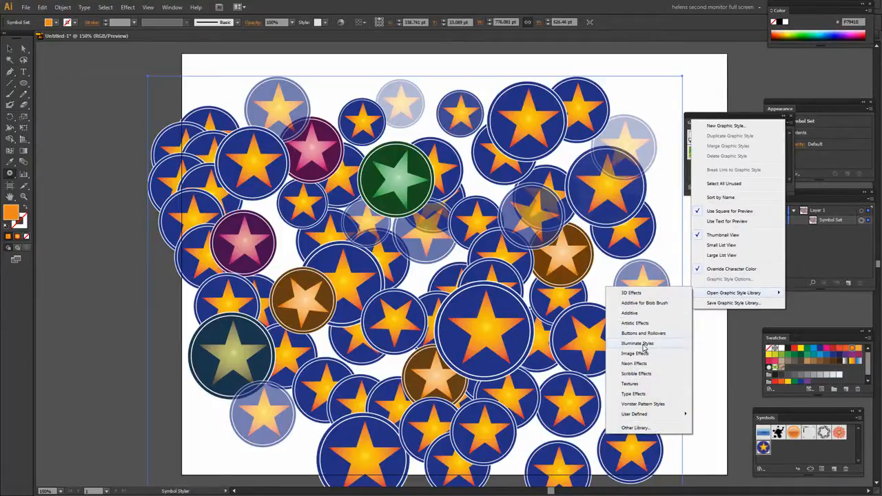
left_click(637, 343)
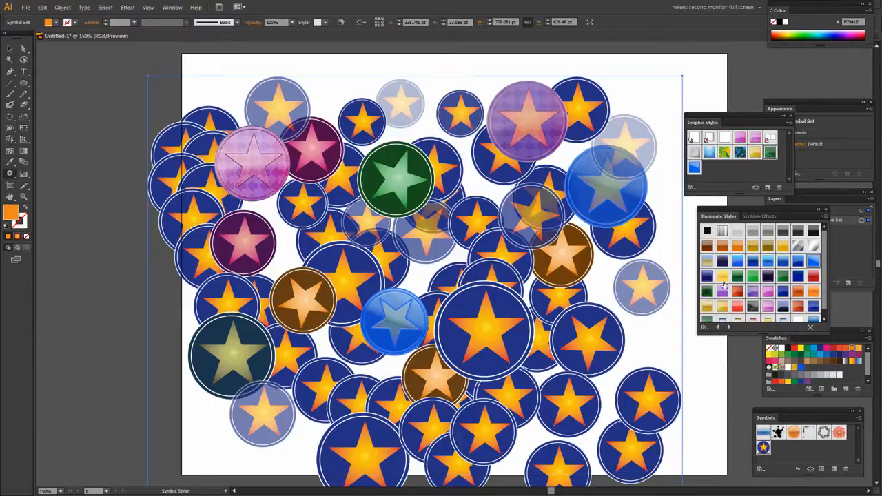
- Apply a green illuminated graphic style to a star instance near the bottom
left_click(568, 405)
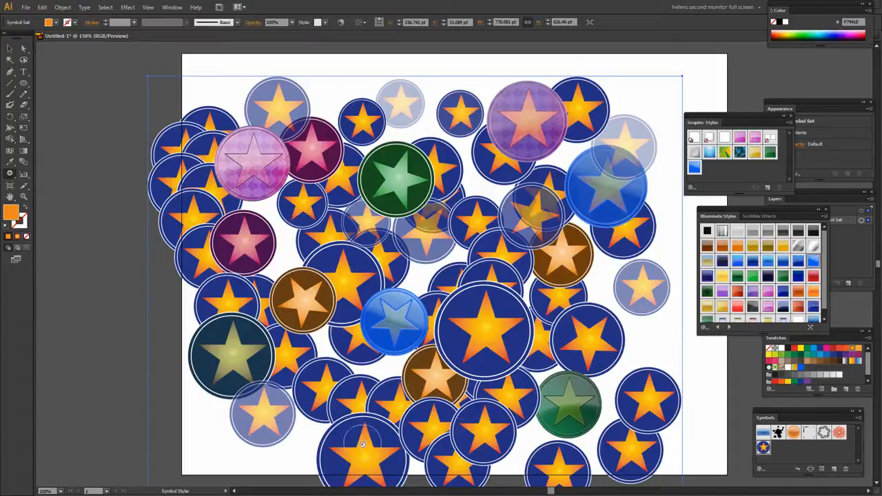
left_click(362, 444)
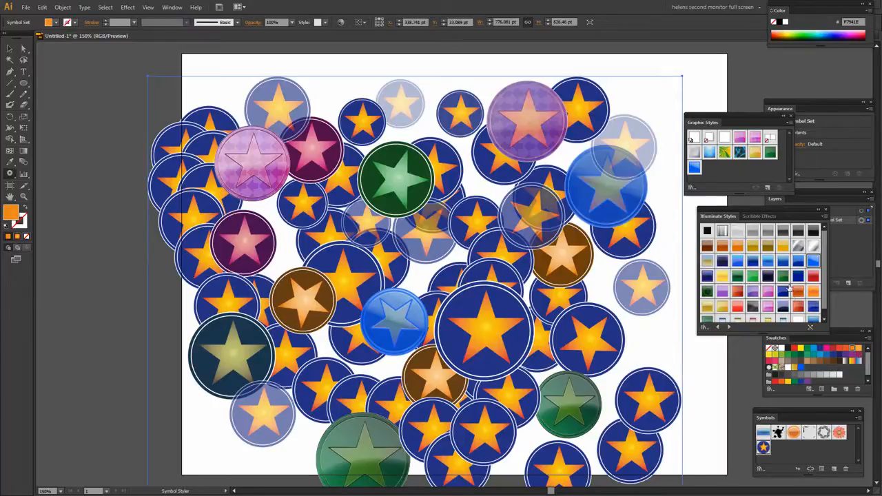
mouse_move(749, 167)
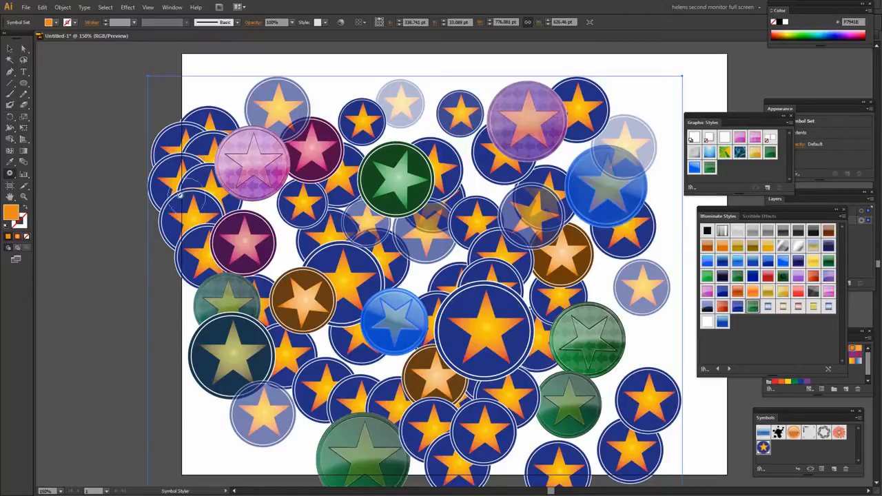
mouse_move(23, 84)
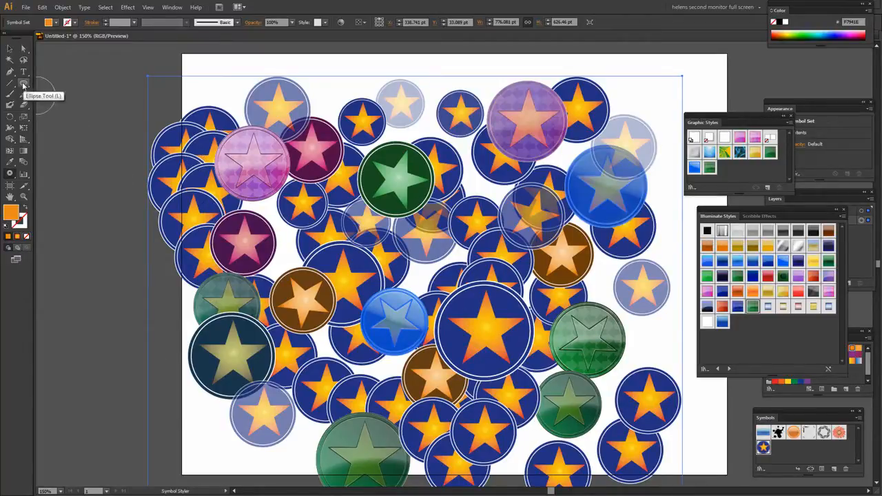
- Draw a rectangle over the left-centre of the star symbol set
left_click(10, 83)
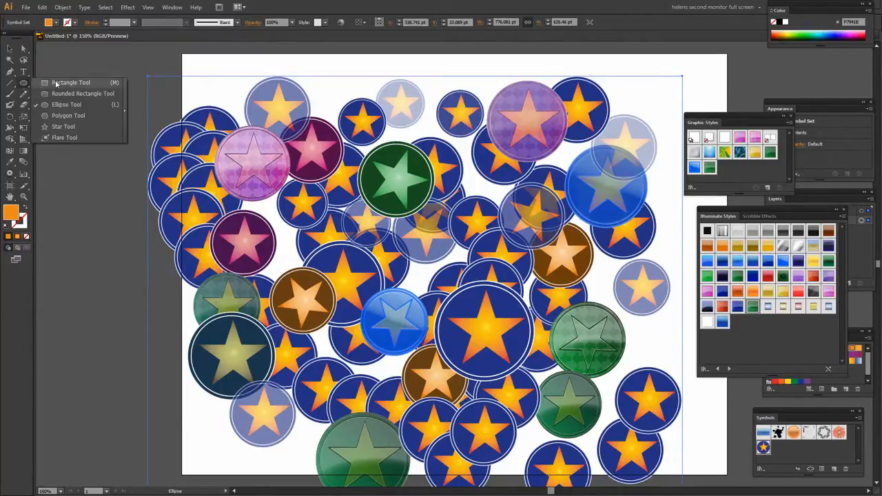
left_click(70, 82)
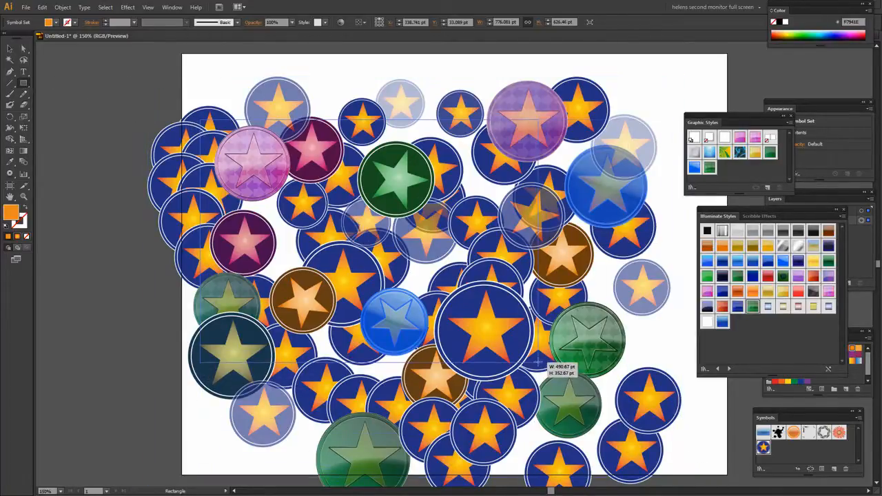
left_click_drag(200, 121, 541, 376)
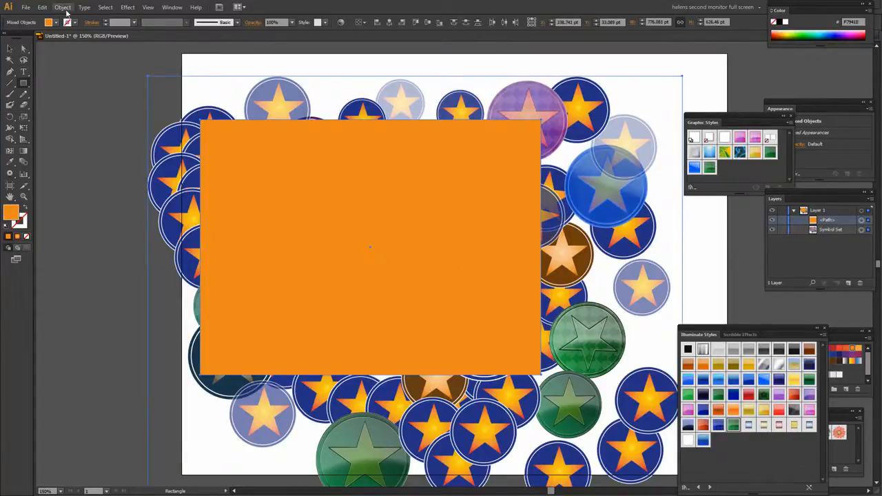
- Make a clipping mask with the rectangle and expand the clip group in Layers
left_click(63, 7)
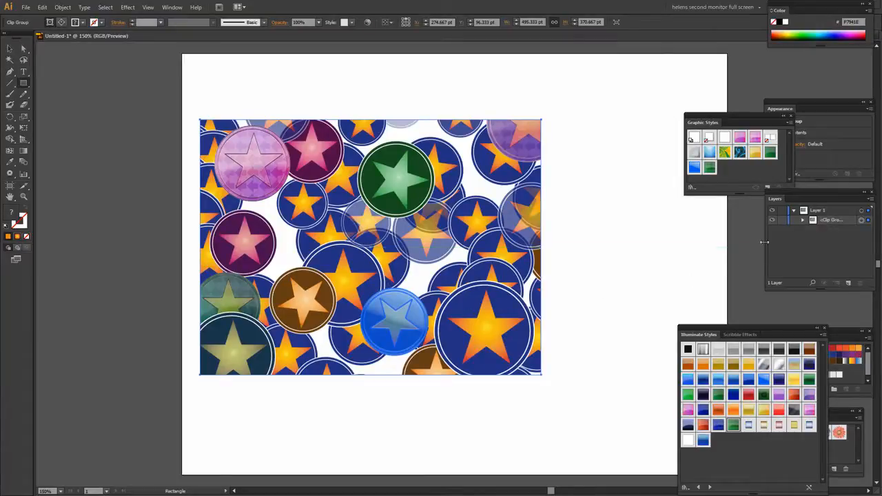
left_click(803, 219)
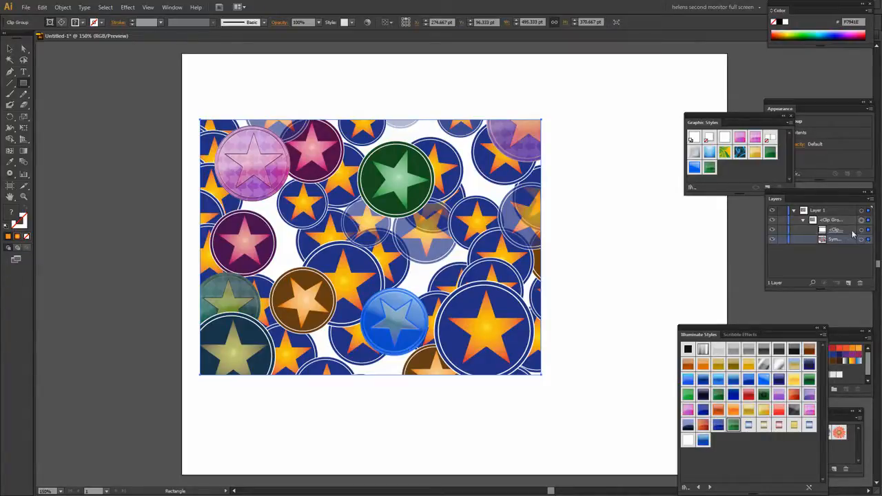
left_click(836, 231)
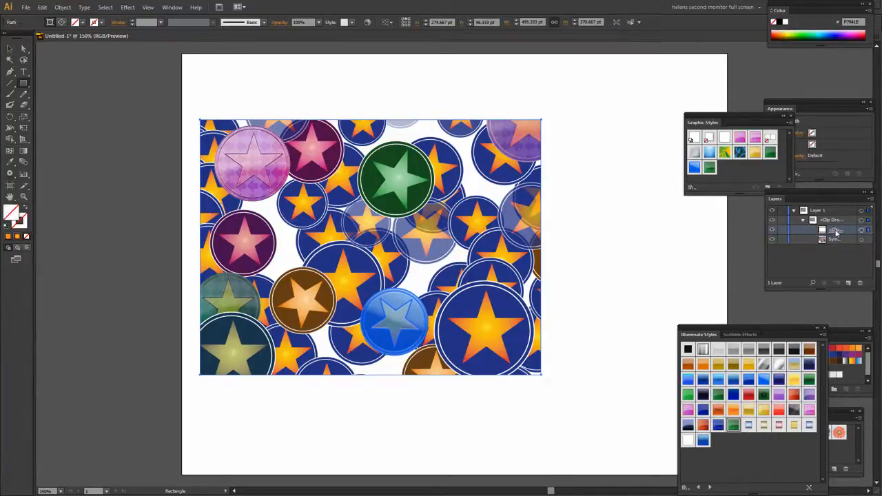